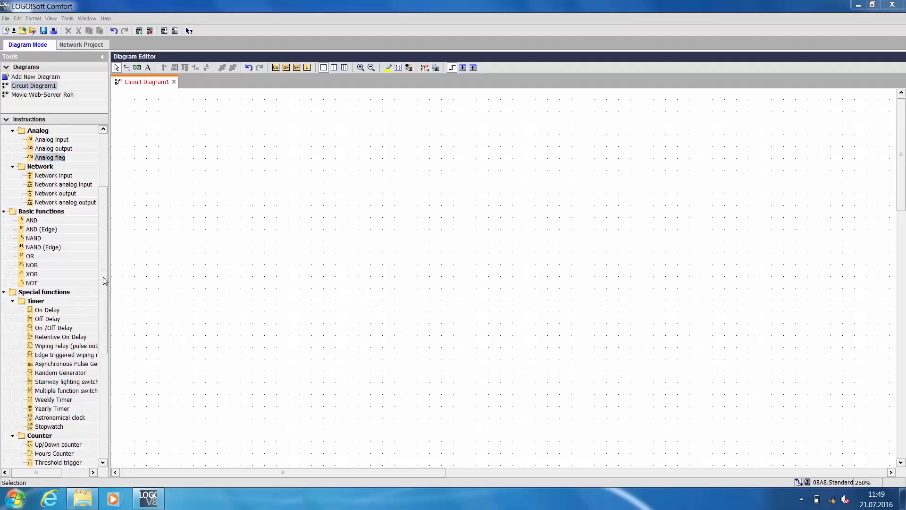
Scroll the diagram and open the context menu of PI controller block B001.
{"action": "scroll", "scroll_direction": "down", "scroll_amount": 3}
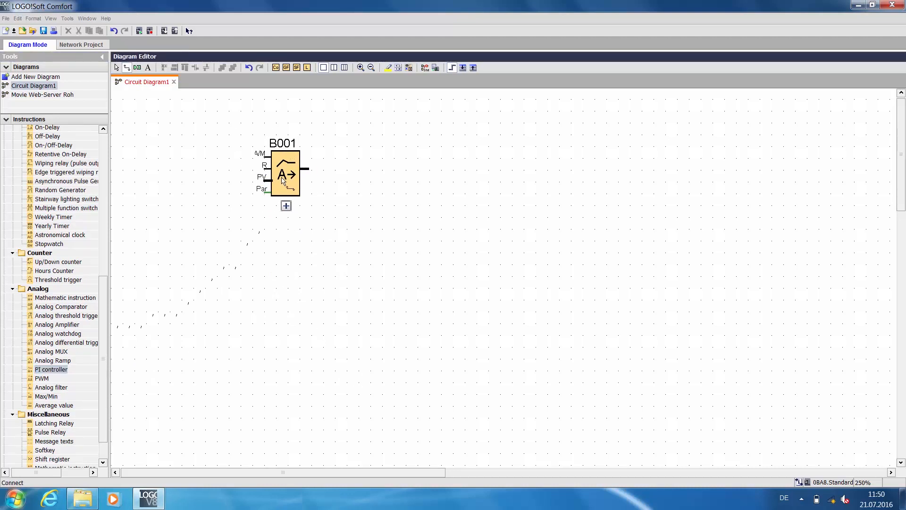
{"action": "right_click", "coordinate": [286, 173]}
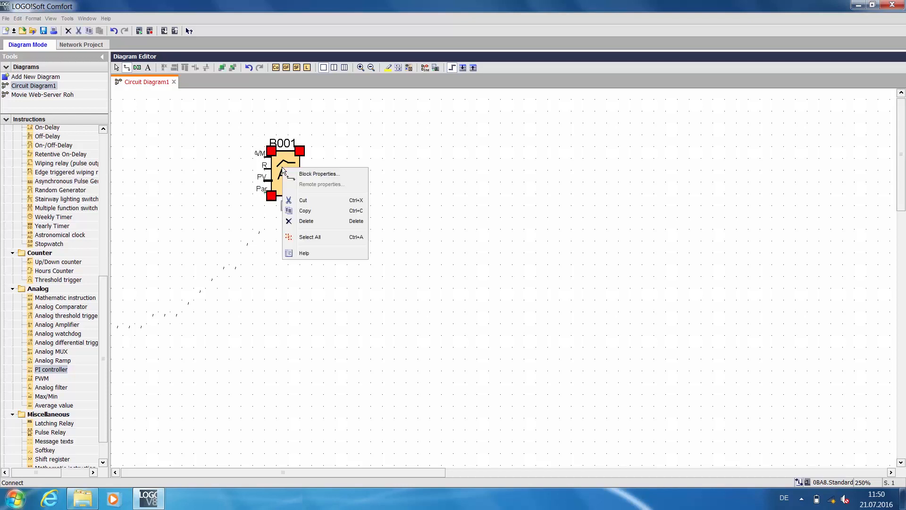
{"action": "mouse_move", "coordinate": [303, 253]}
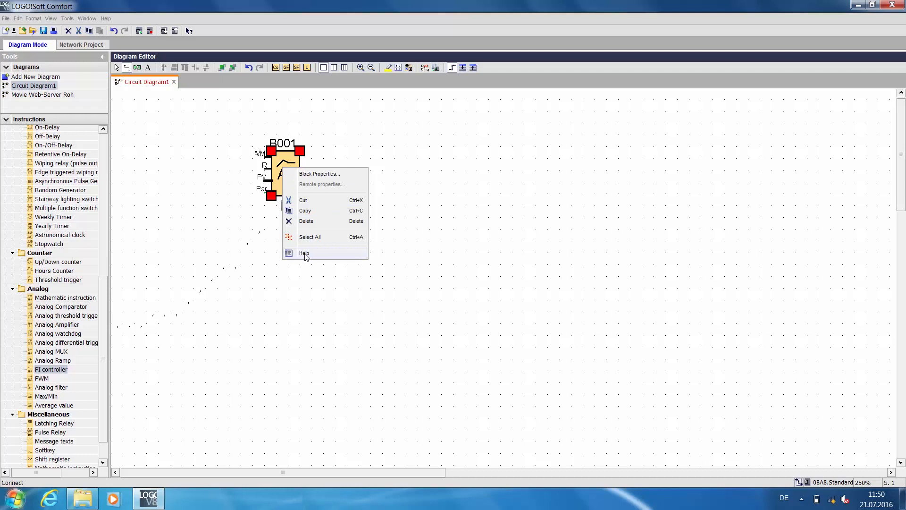
Open the PI controller's Help page and maximize the Online Help window.
{"action": "left_click", "coordinate": [304, 253]}
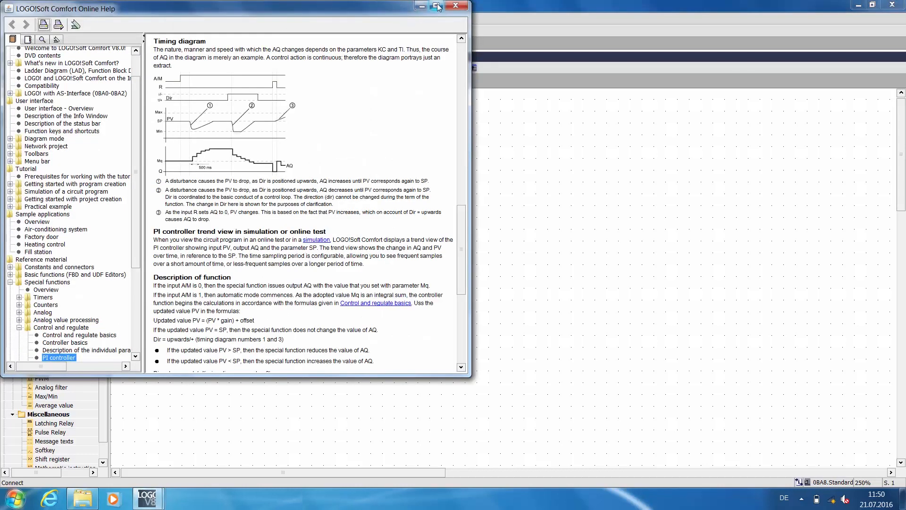
{"action": "left_click", "coordinate": [434, 6]}
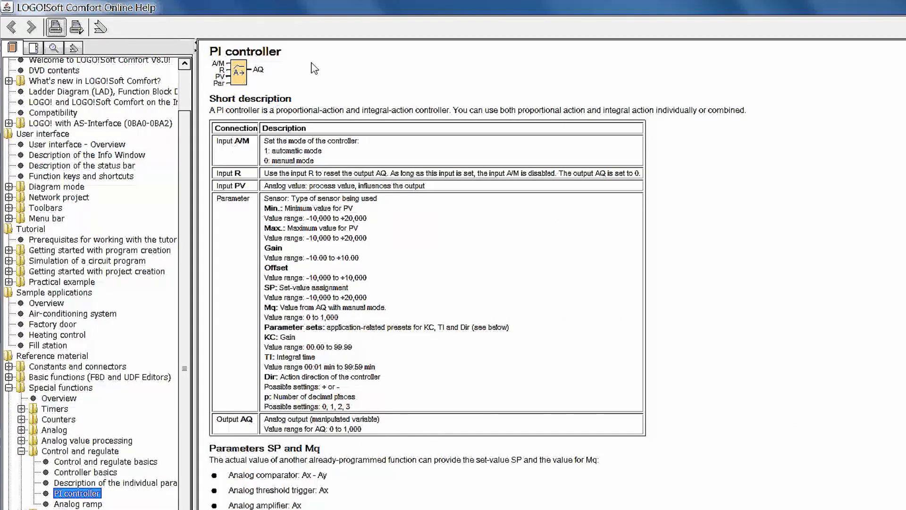
{"action": "mouse_move", "coordinate": [107, 108]}
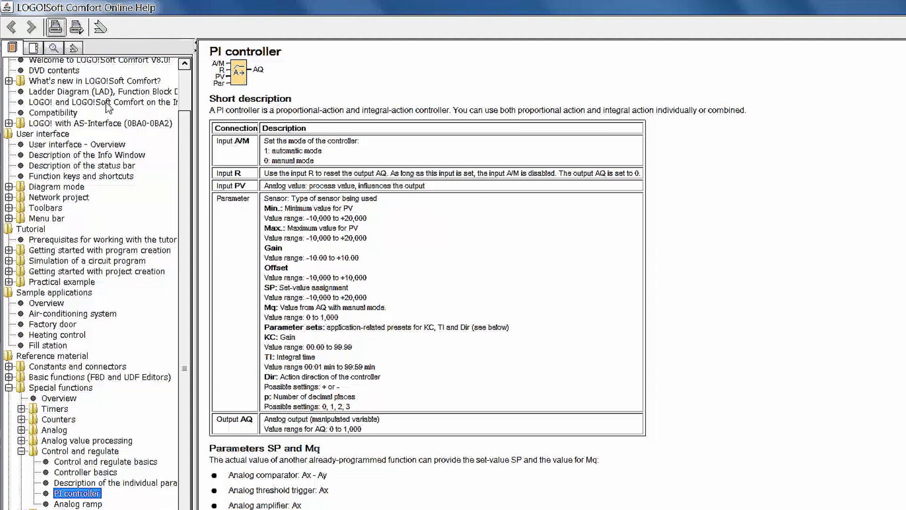
{"action": "mouse_move", "coordinate": [292, 92]}
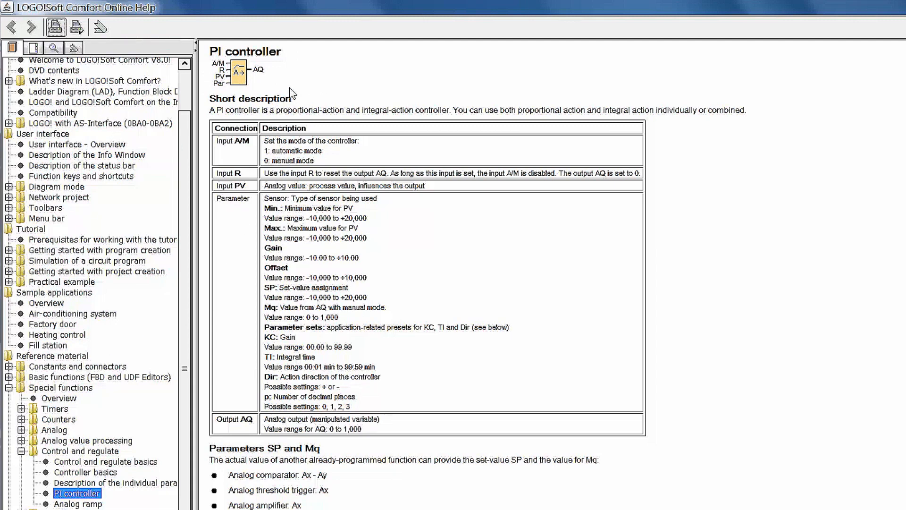
{"action": "mouse_move", "coordinate": [257, 118]}
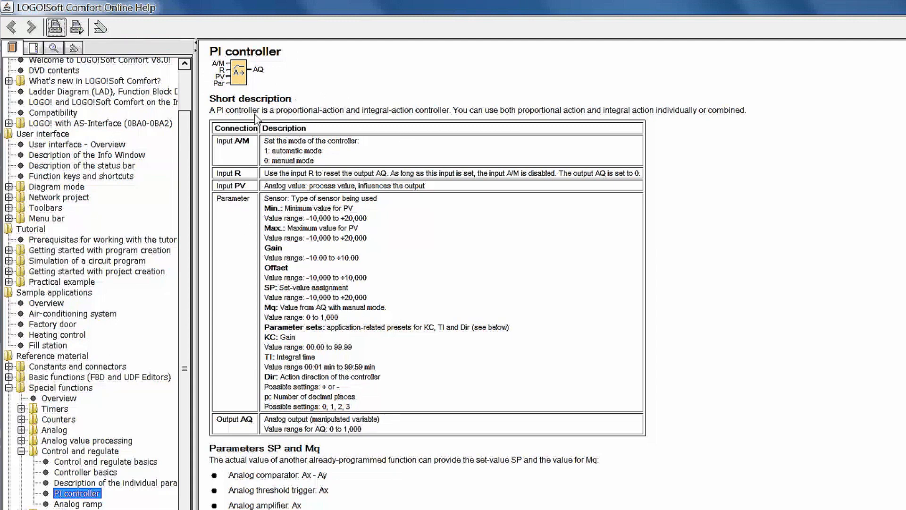
{"action": "mouse_move", "coordinate": [237, 160]}
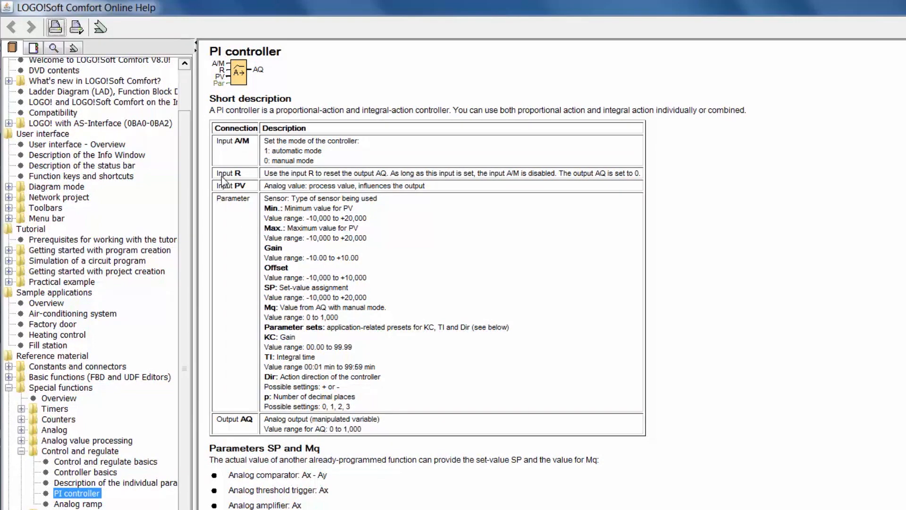
{"action": "mouse_move", "coordinate": [248, 176]}
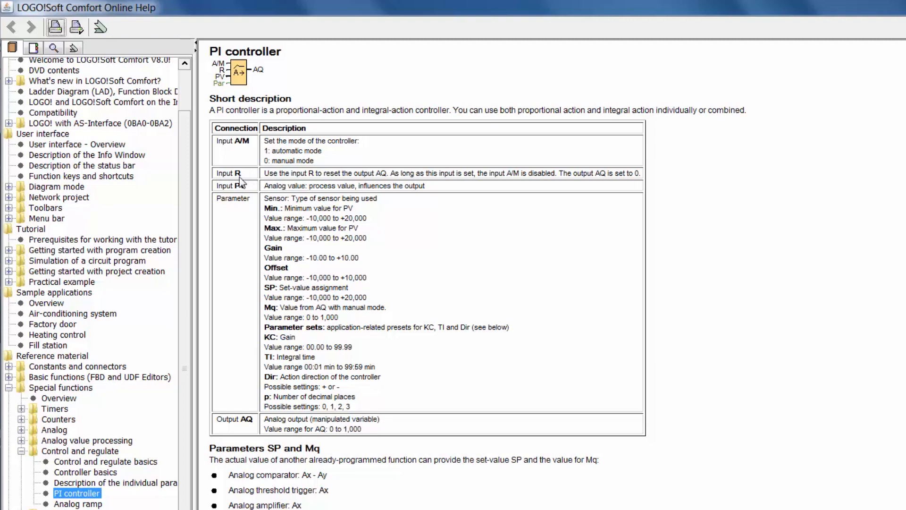
{"action": "mouse_move", "coordinate": [209, 190]}
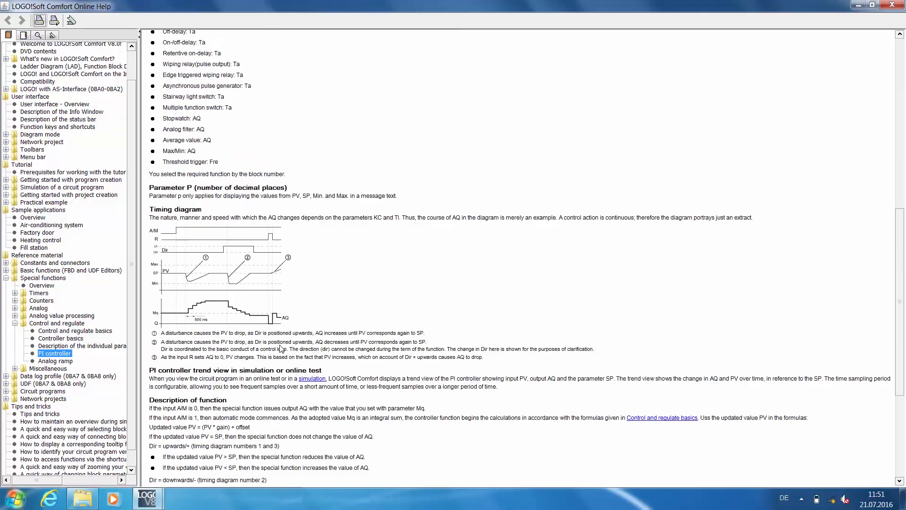
{"action": "mouse_move", "coordinate": [292, 239]}
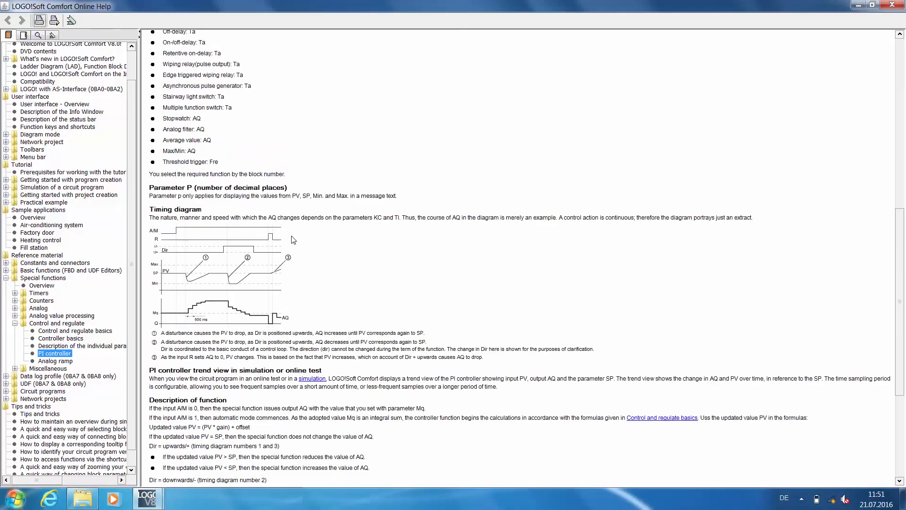
Scroll down to the Parameter sets table showing Pressure 2 (KC 1.2, TI 12).
{"action": "scroll", "scroll_direction": "down", "scroll_amount": 3}
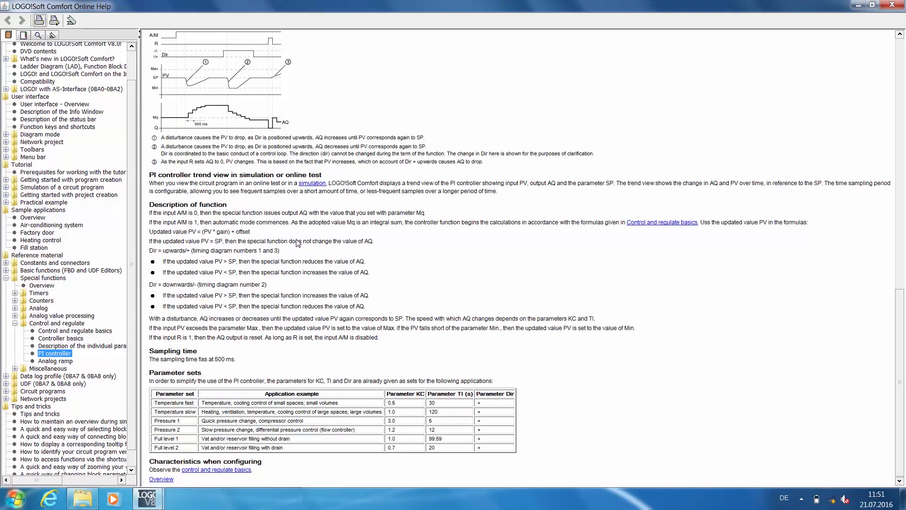
{"action": "scroll", "scroll_direction": "down", "scroll_amount": 3}
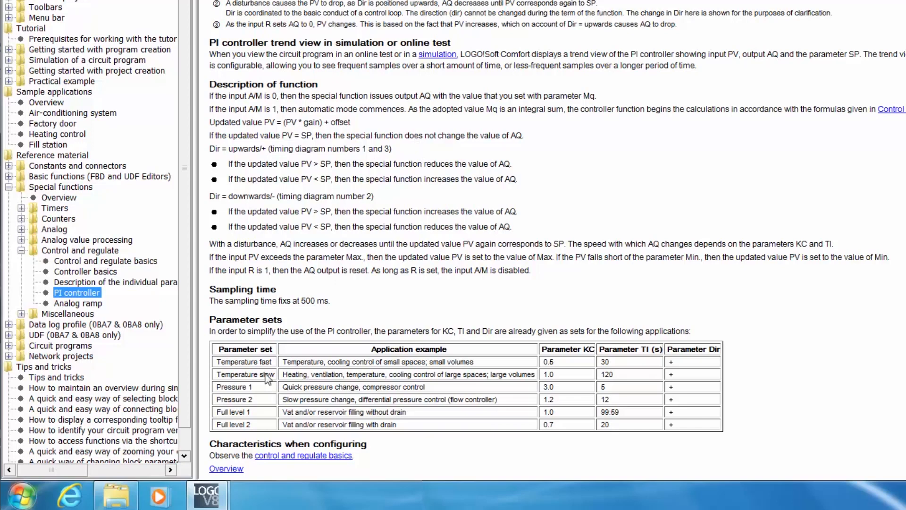
{"action": "mouse_move", "coordinate": [229, 370]}
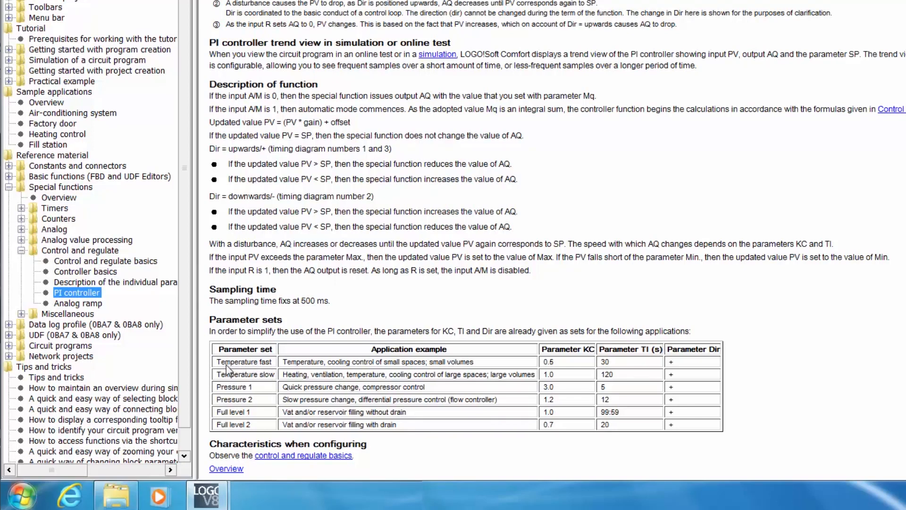
{"action": "mouse_move", "coordinate": [241, 386]}
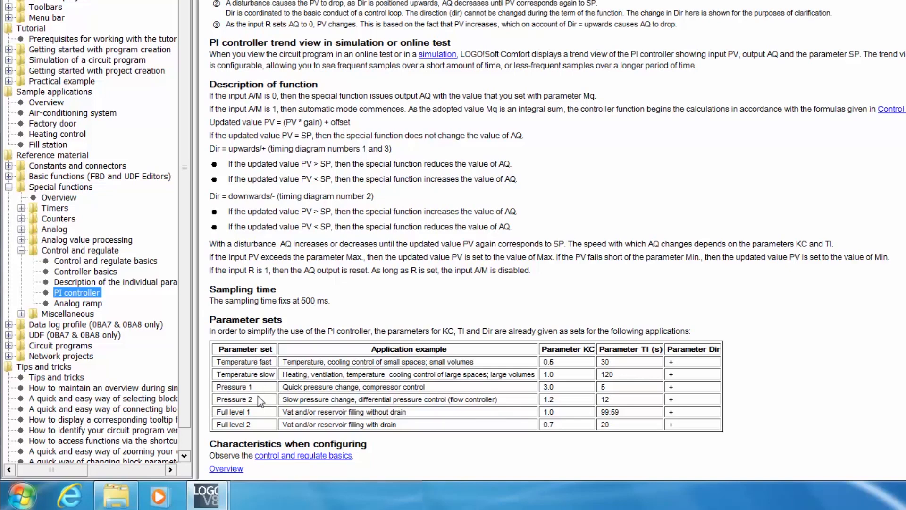
{"action": "mouse_move", "coordinate": [264, 426]}
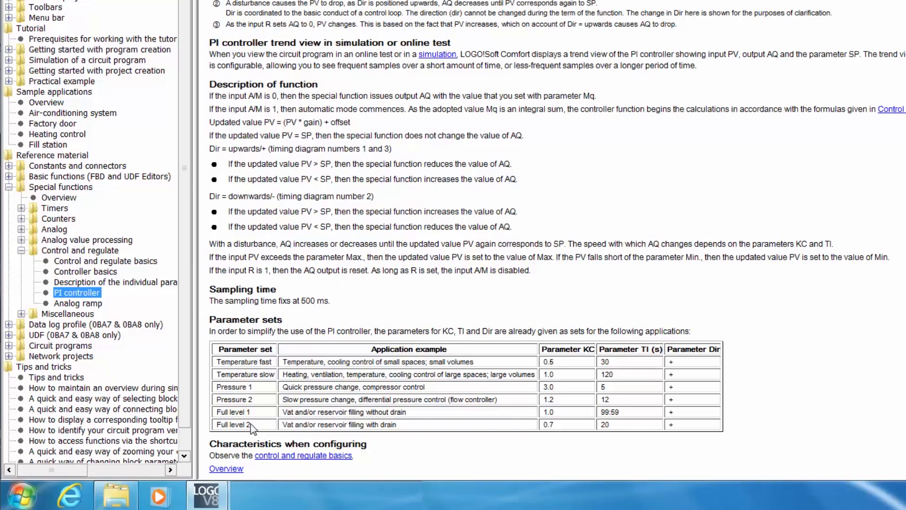
{"action": "mouse_move", "coordinate": [255, 427]}
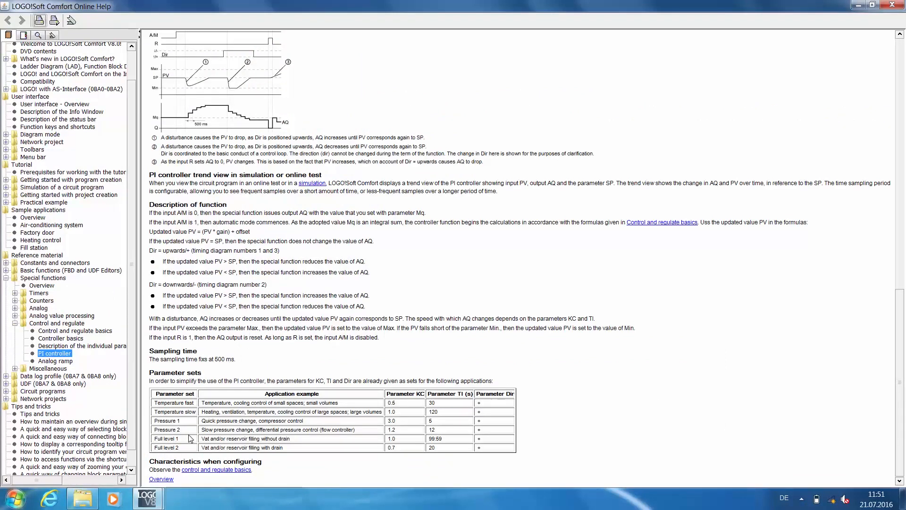
{"action": "mouse_move", "coordinate": [572, 327]}
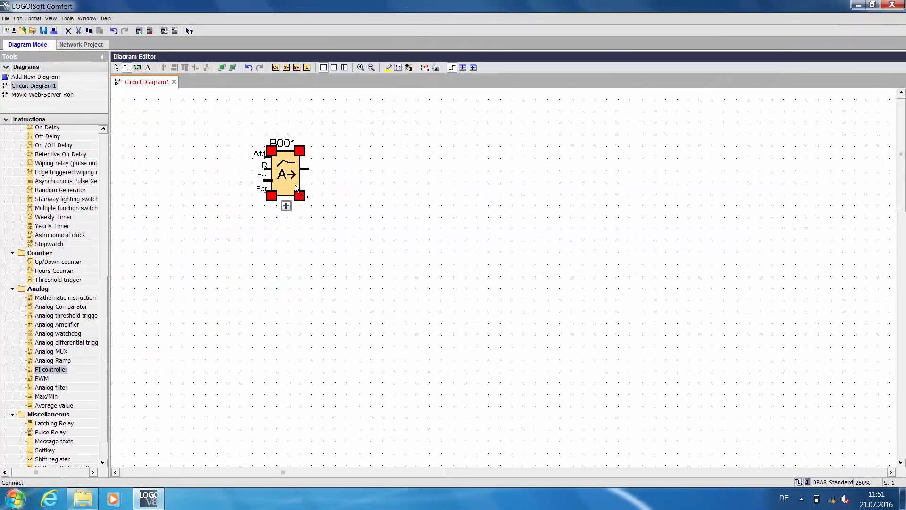
{"action": "mouse_move", "coordinate": [270, 245]}
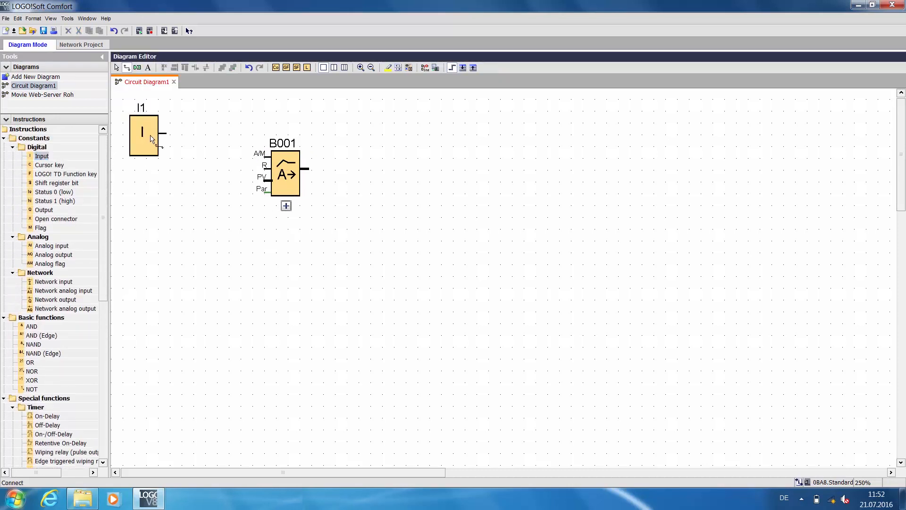
Wire I1 to the A/M input, AI1 to PV, and B001's output to a repositioned AQ1.
{"action": "left_click_drag", "start_coordinate": [161, 136], "coordinate": [261, 154]}
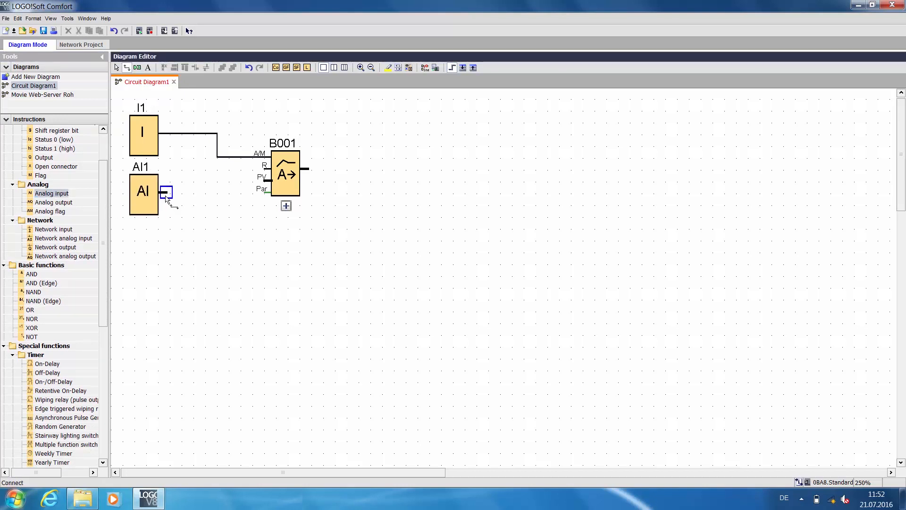
{"action": "left_click_drag", "start_coordinate": [168, 190], "coordinate": [257, 188]}
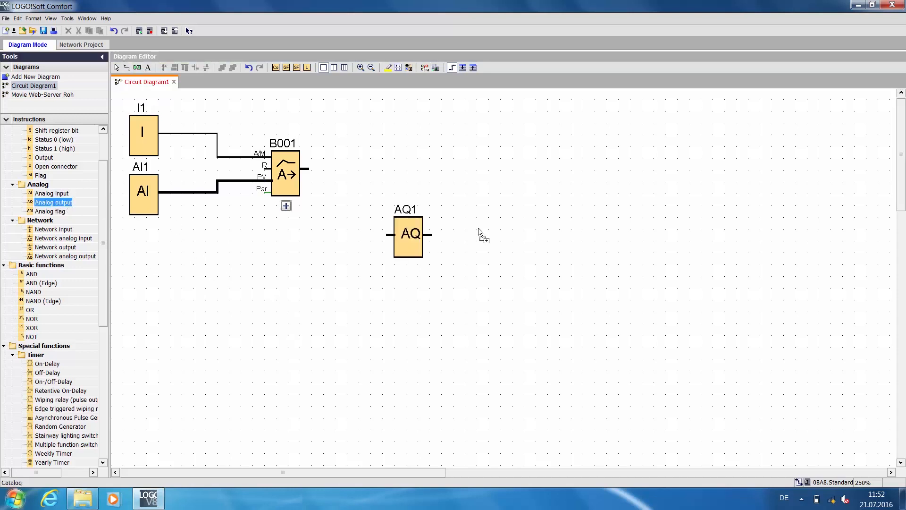
{"action": "left_click_drag", "start_coordinate": [408, 235], "coordinate": [379, 167]}
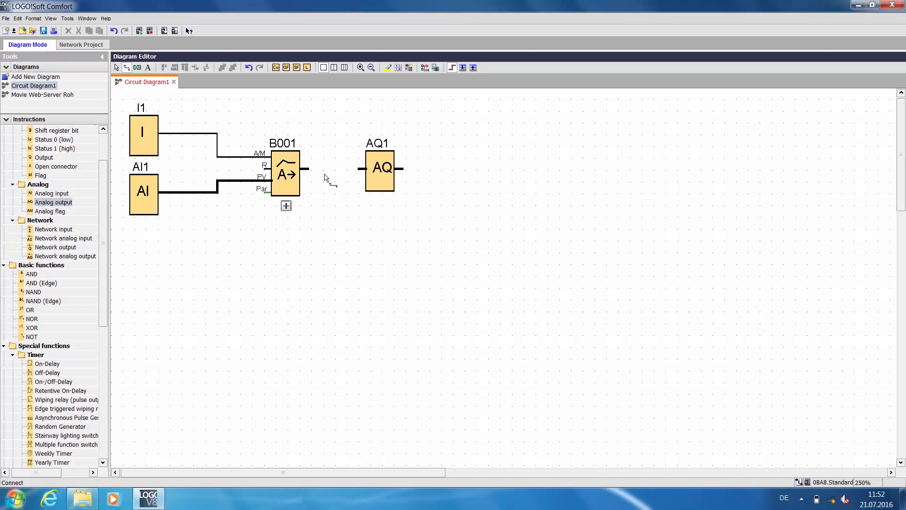
{"action": "left_click_drag", "start_coordinate": [306, 168], "coordinate": [361, 168]}
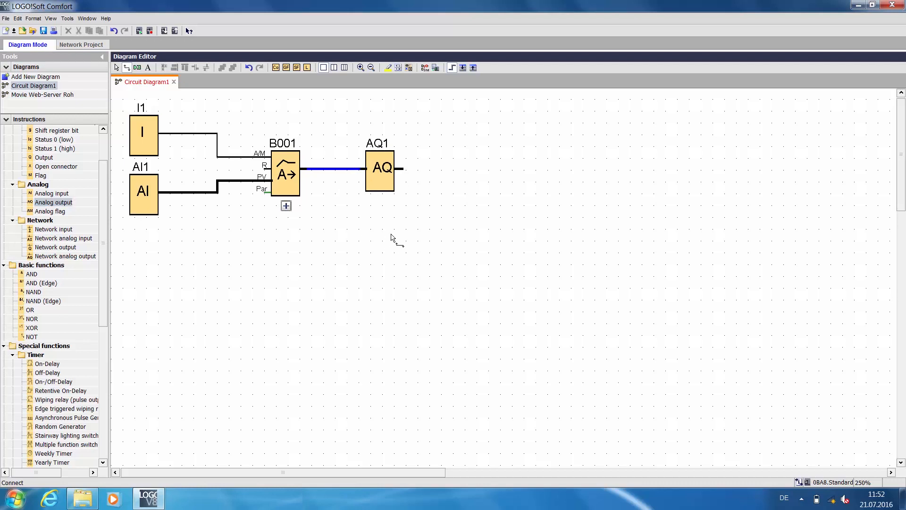
{"action": "left_click", "coordinate": [383, 243]}
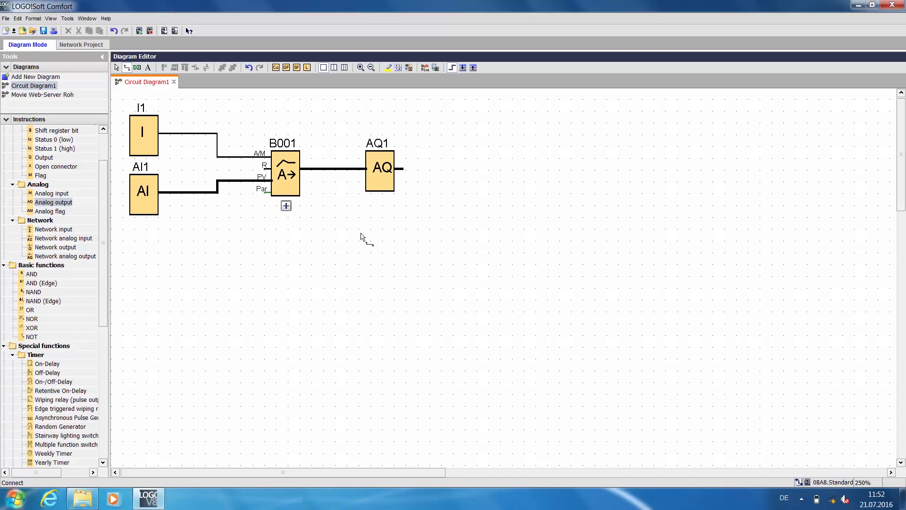
Name B001 'Druck', keep the 0…10 V sensor, and enter SP 500 and Mq 100.
{"action": "double_click", "coordinate": [284, 173]}
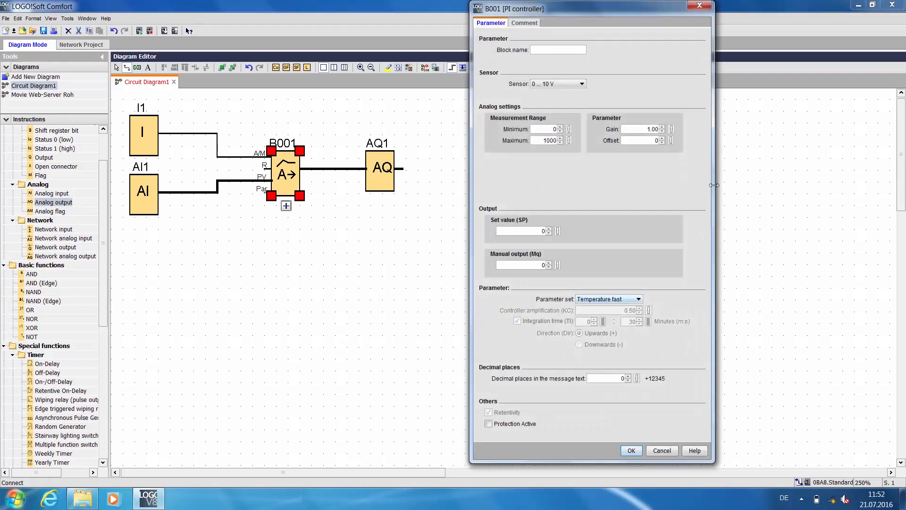
{"action": "left_click", "coordinate": [556, 50]}
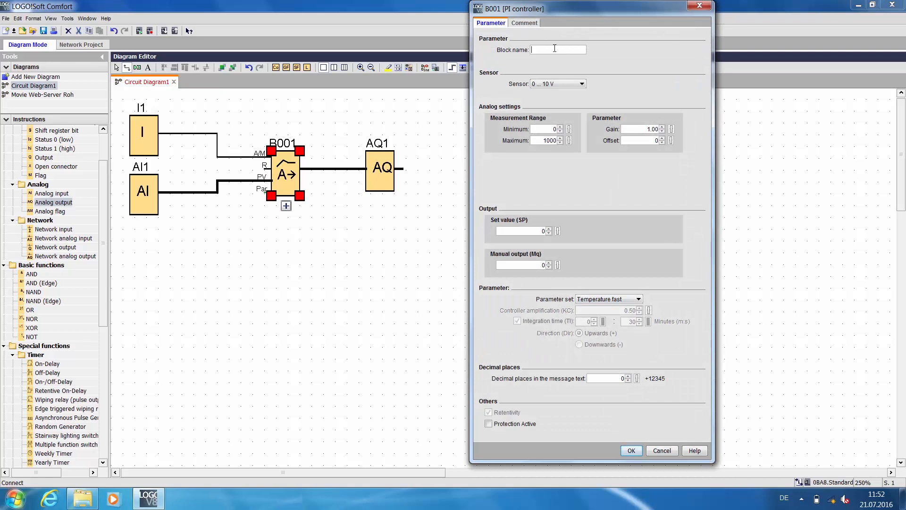
{"action": "type", "text": "Druck"}
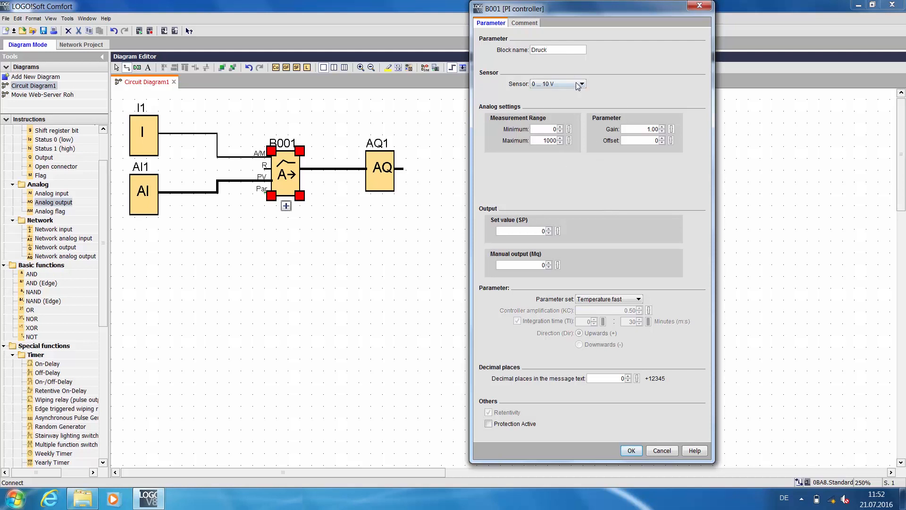
{"action": "left_click", "coordinate": [581, 84]}
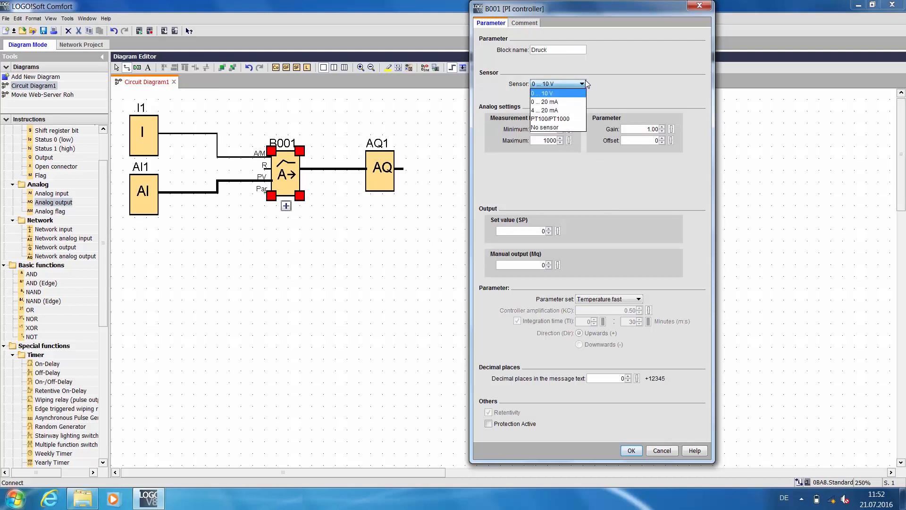
{"action": "left_click", "coordinate": [543, 93]}
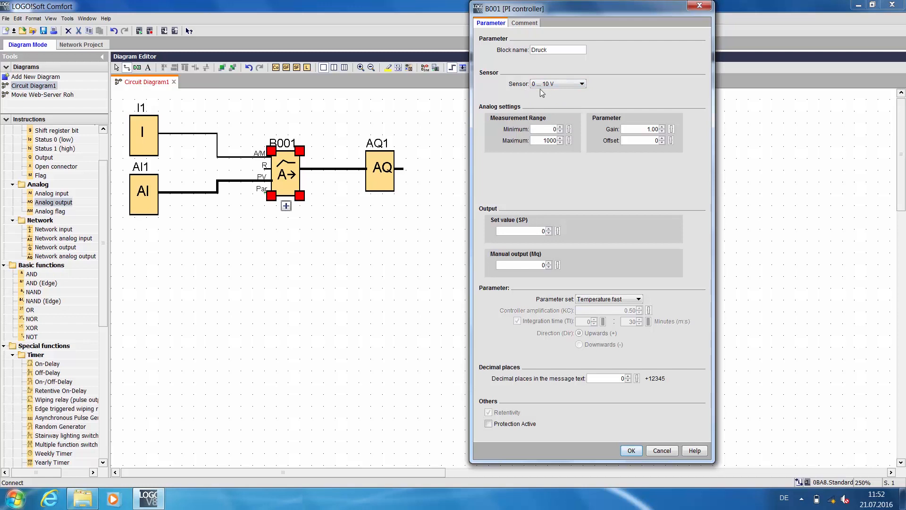
{"action": "mouse_move", "coordinate": [529, 143]}
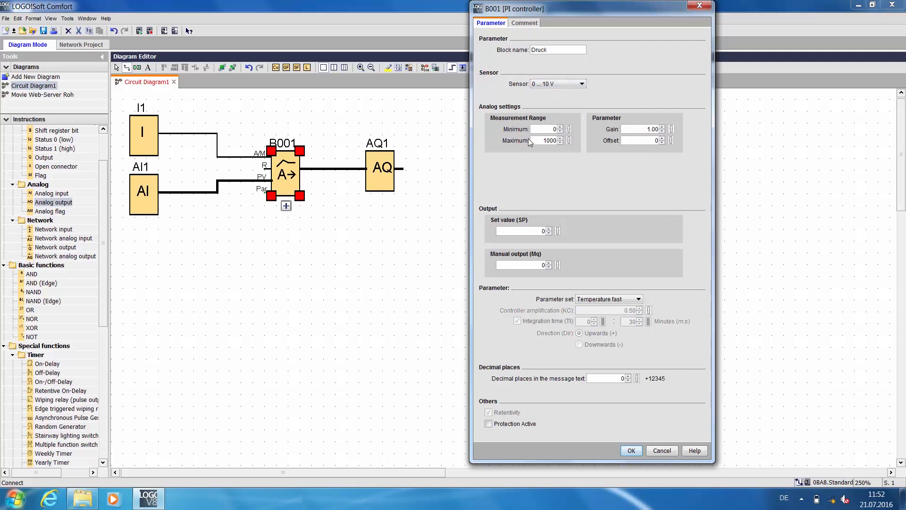
{"action": "mouse_move", "coordinate": [682, 148]}
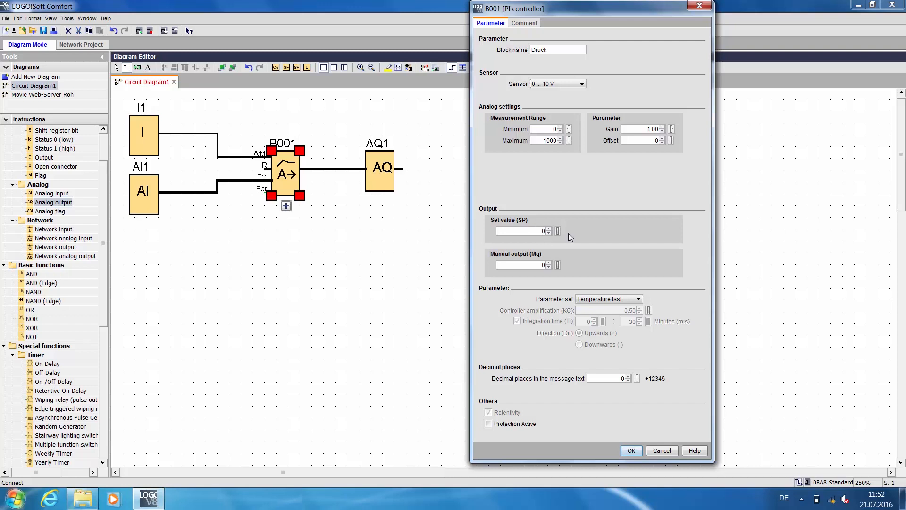
{"action": "type", "text": "500"}
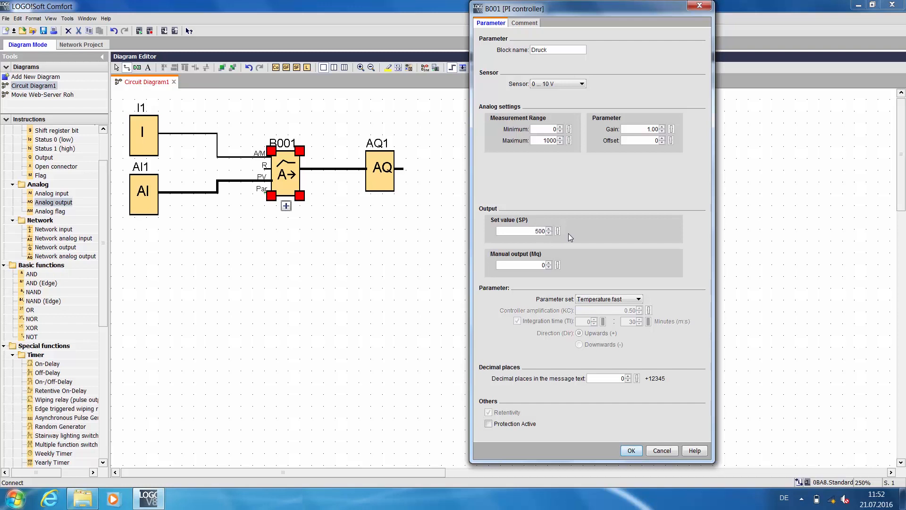
{"action": "mouse_move", "coordinate": [617, 234]}
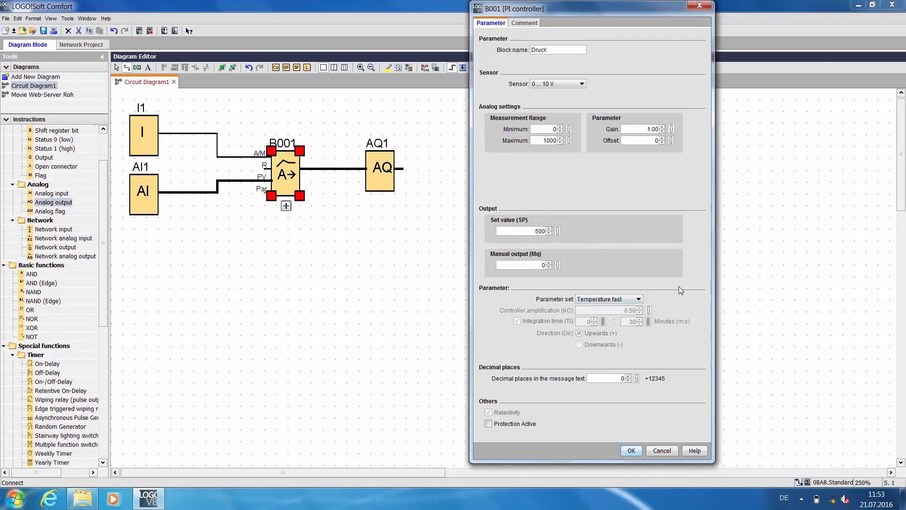
{"action": "mouse_move", "coordinate": [522, 276]}
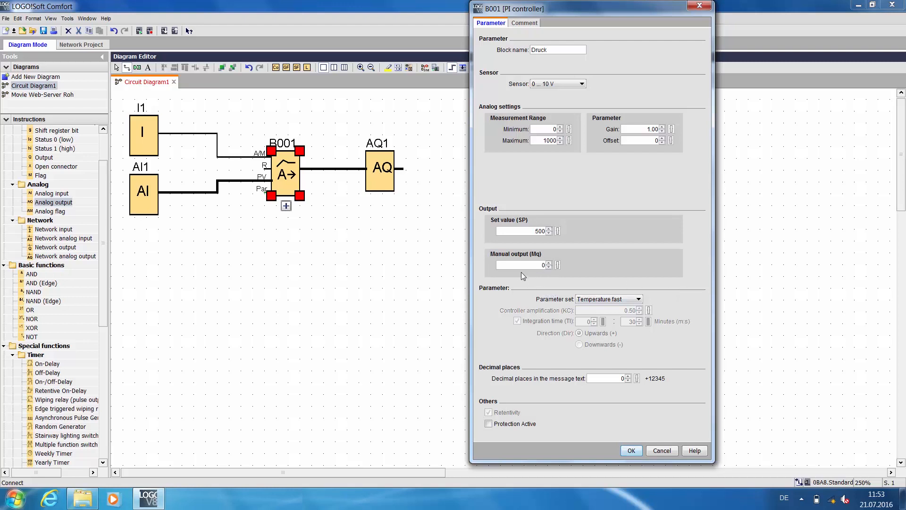
{"action": "type", "text": "100"}
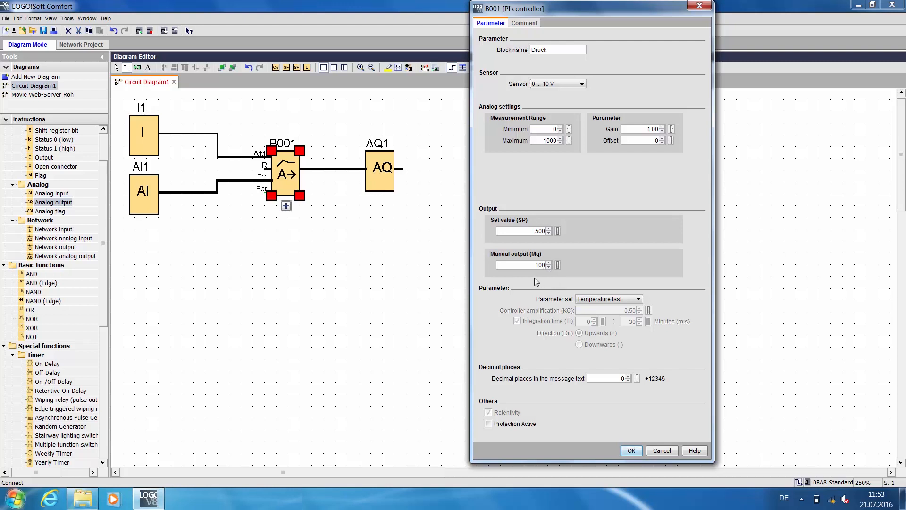
{"action": "mouse_move", "coordinate": [538, 285]}
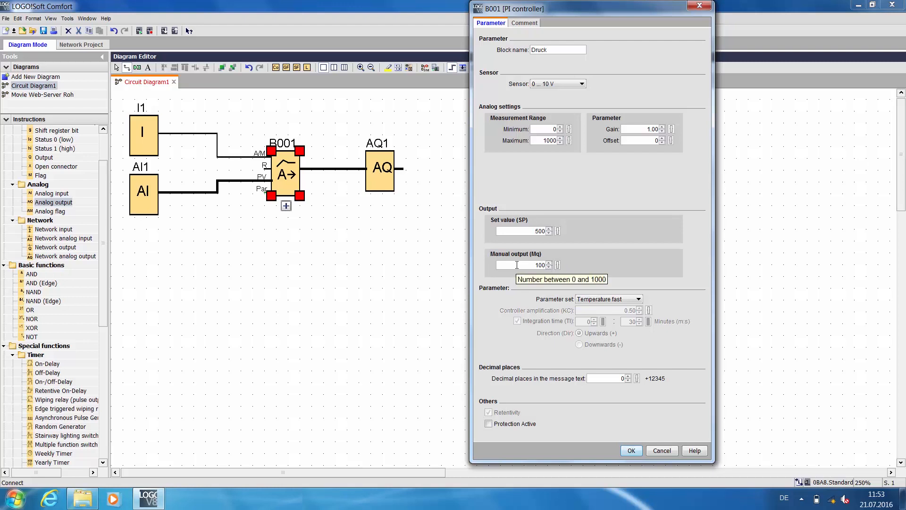
{"action": "mouse_move", "coordinate": [509, 281]}
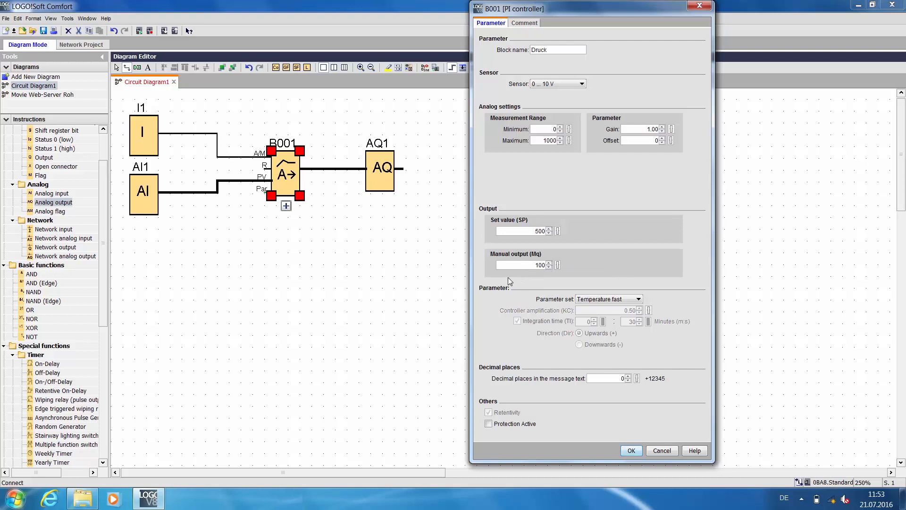
{"action": "mouse_move", "coordinate": [636, 317]}
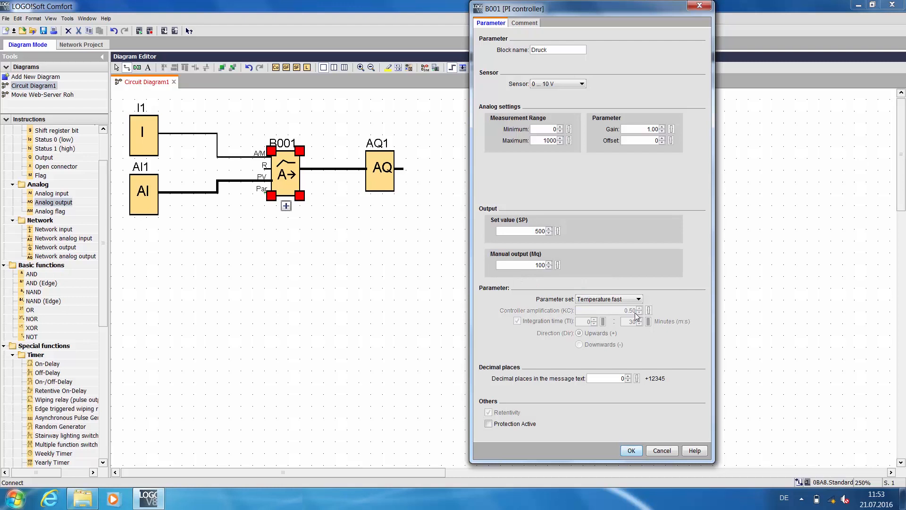
{"action": "left_click", "coordinate": [639, 299]}
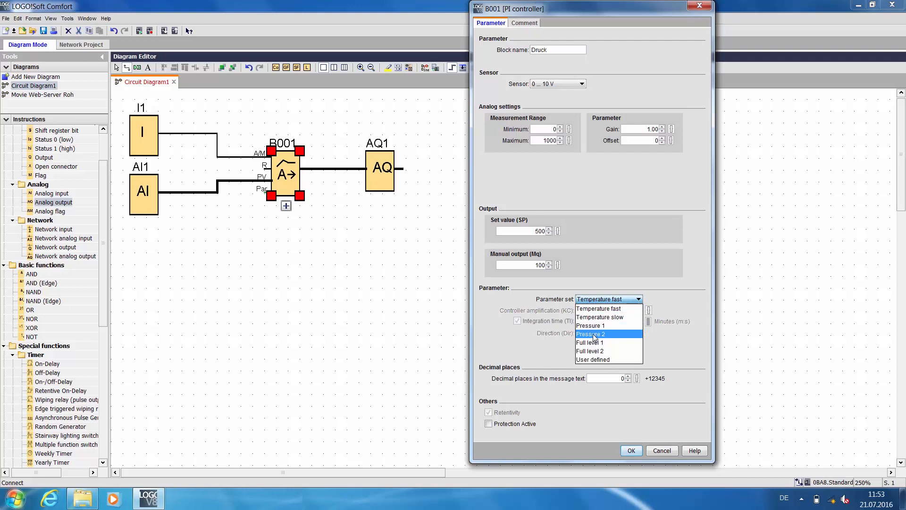
Choose Pressure 2, briefly compare User defined, reselect Pressure 2 and confirm the settings.
{"action": "left_click", "coordinate": [591, 334]}
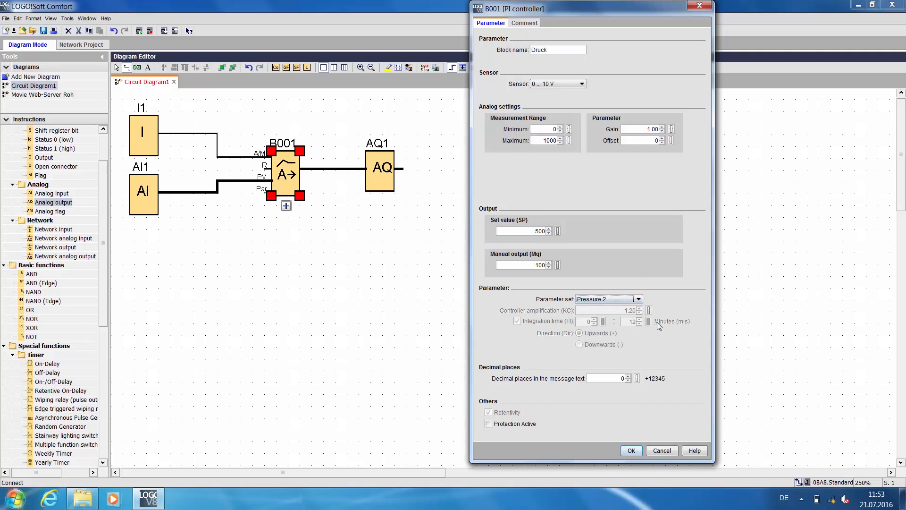
{"action": "mouse_move", "coordinate": [634, 346]}
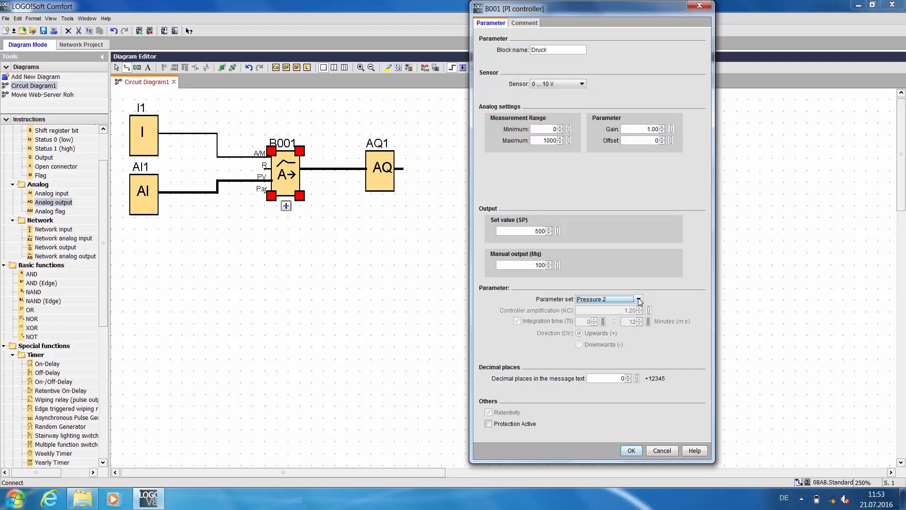
{"action": "left_click", "coordinate": [639, 299]}
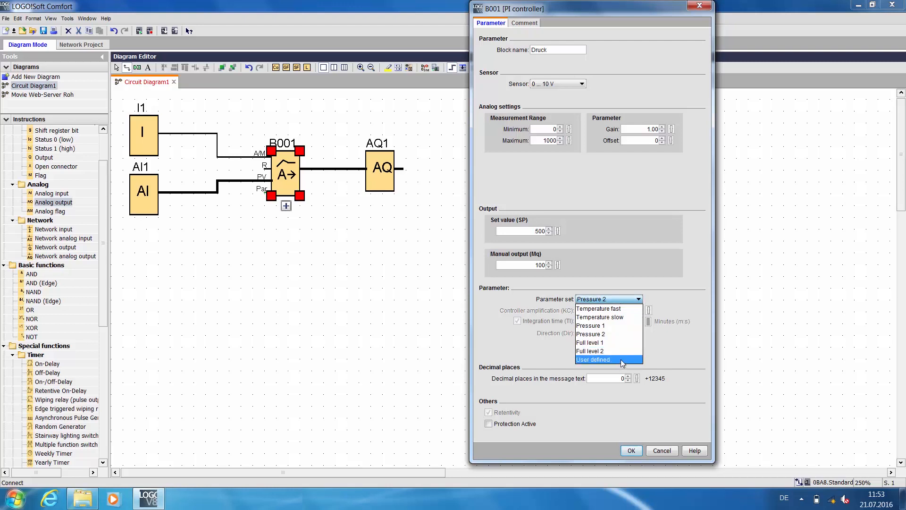
{"action": "left_click", "coordinate": [592, 359]}
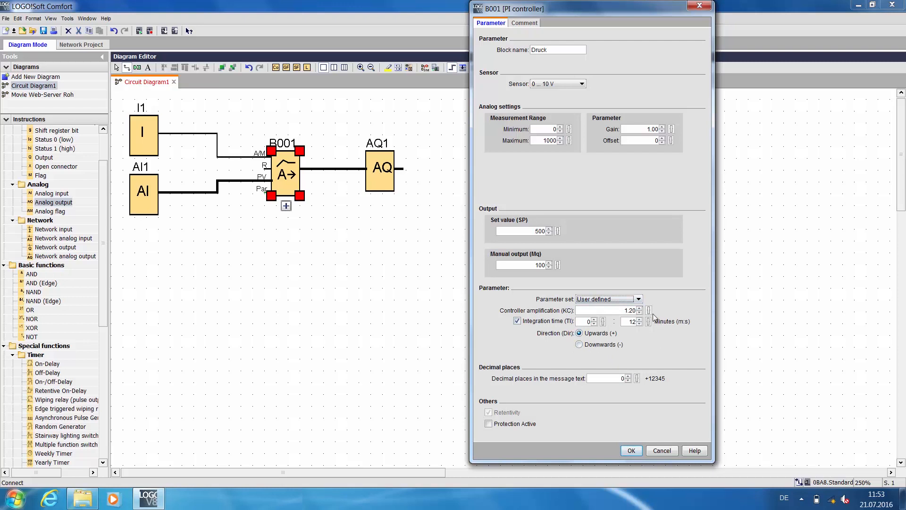
{"action": "left_click", "coordinate": [638, 299]}
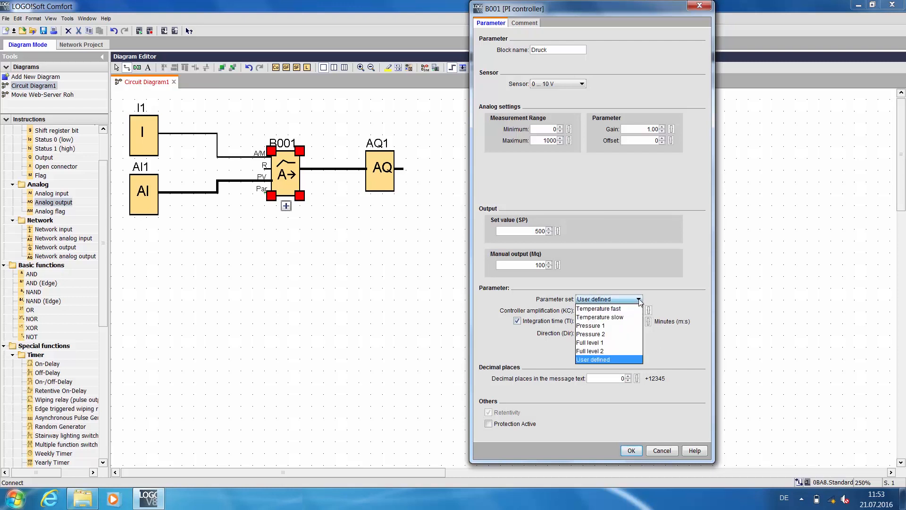
{"action": "mouse_move", "coordinate": [590, 334]}
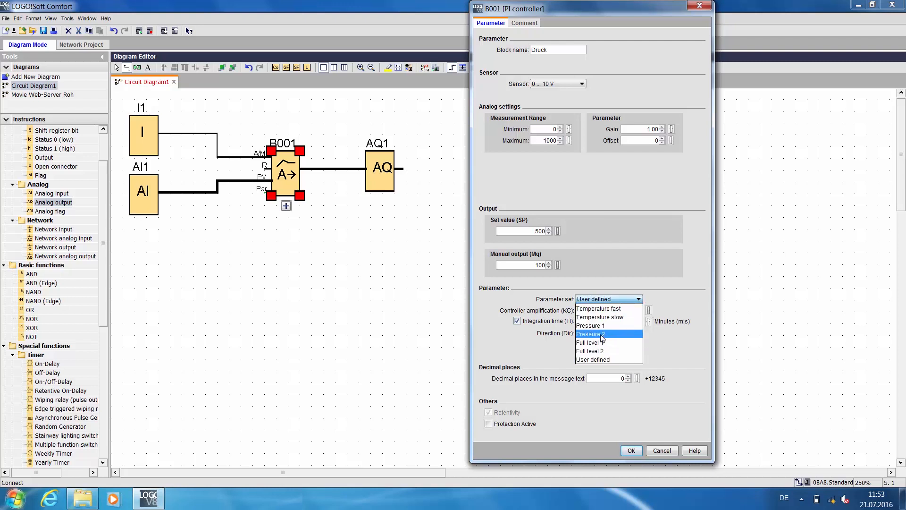
{"action": "left_click", "coordinate": [591, 333]}
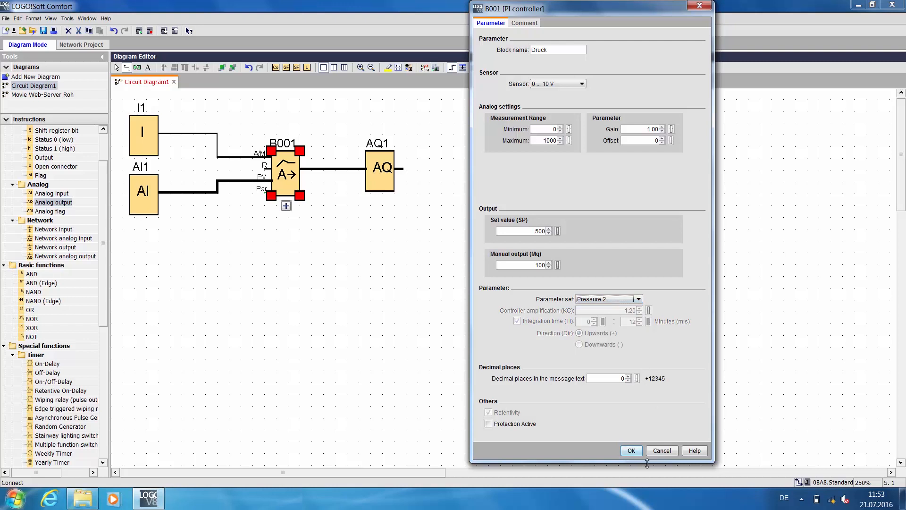
{"action": "left_click", "coordinate": [630, 450]}
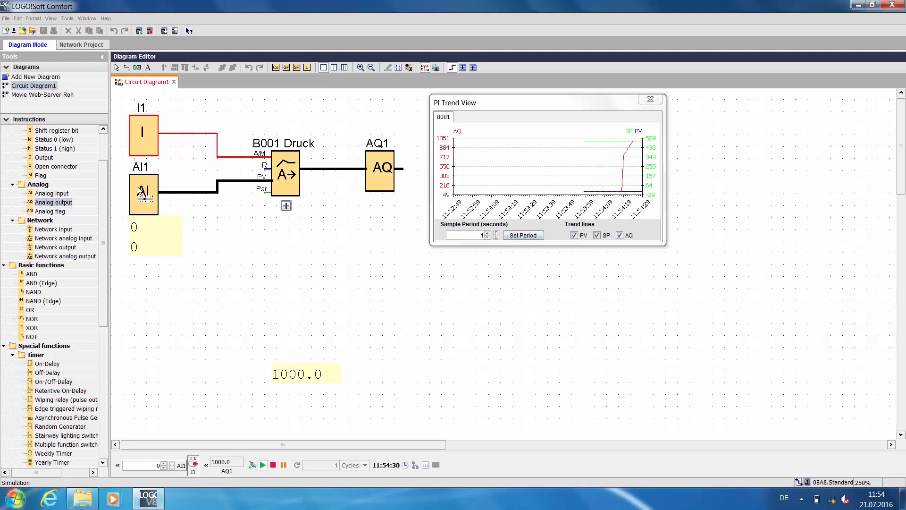
{"action": "mouse_move", "coordinate": [143, 194]}
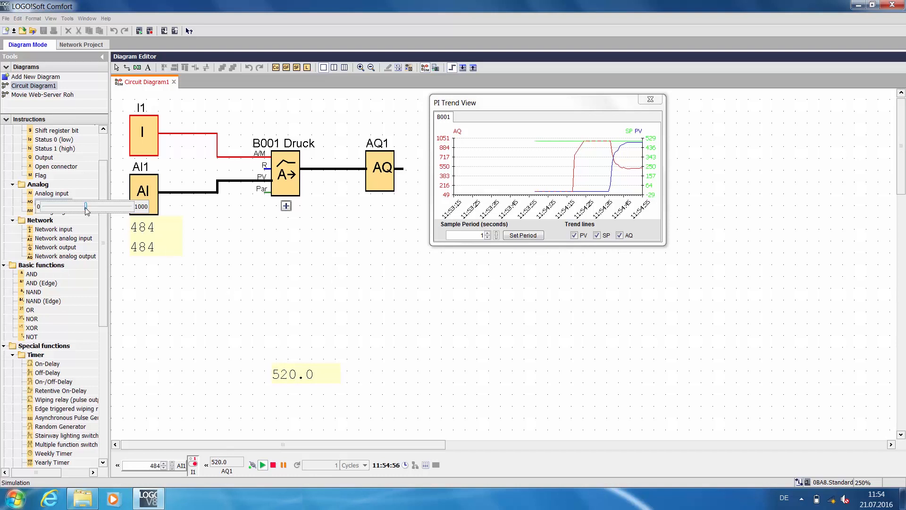
Slide the simulated AI1 value down to 100, then back up to 500.
{"action": "left_click_drag", "start_coordinate": [85, 207], "coordinate": [97, 206]}
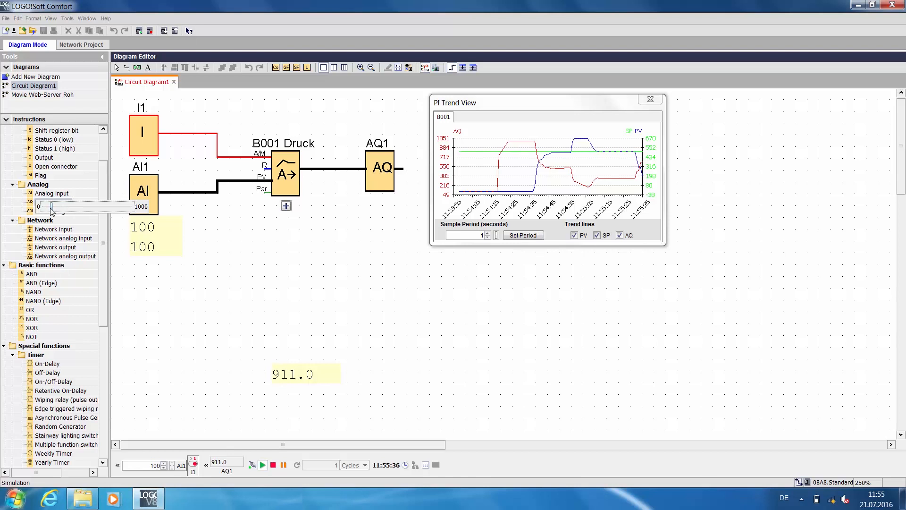
{"action": "left_click_drag", "start_coordinate": [51, 207], "coordinate": [87, 207]}
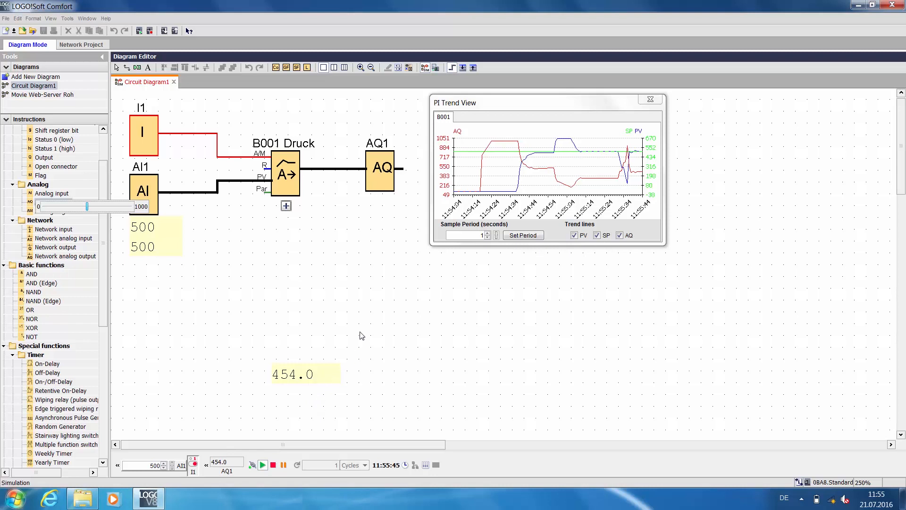
{"action": "mouse_move", "coordinate": [391, 388]}
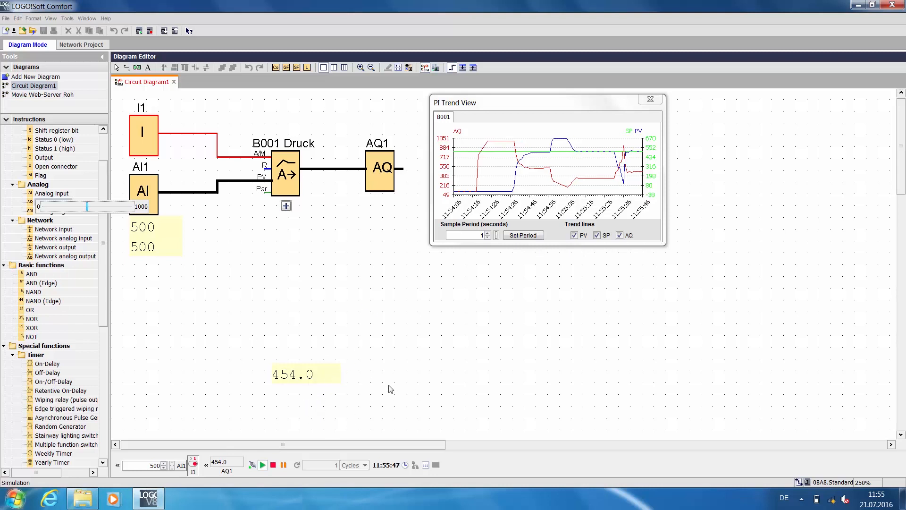
{"action": "mouse_move", "coordinate": [428, 380]}
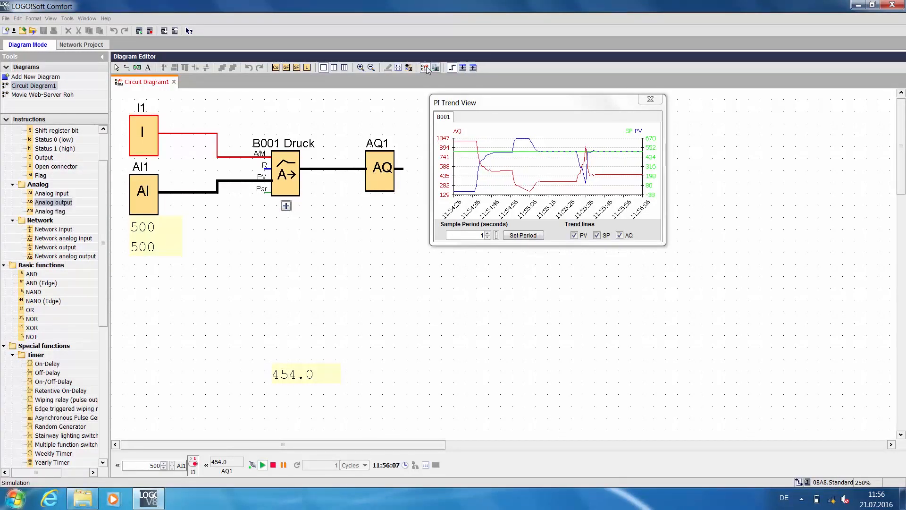
Stop simulation, place amplifier B002 near AI2, wire AI2 to Ax, and confirm its parameters.
{"action": "left_click", "coordinate": [272, 464]}
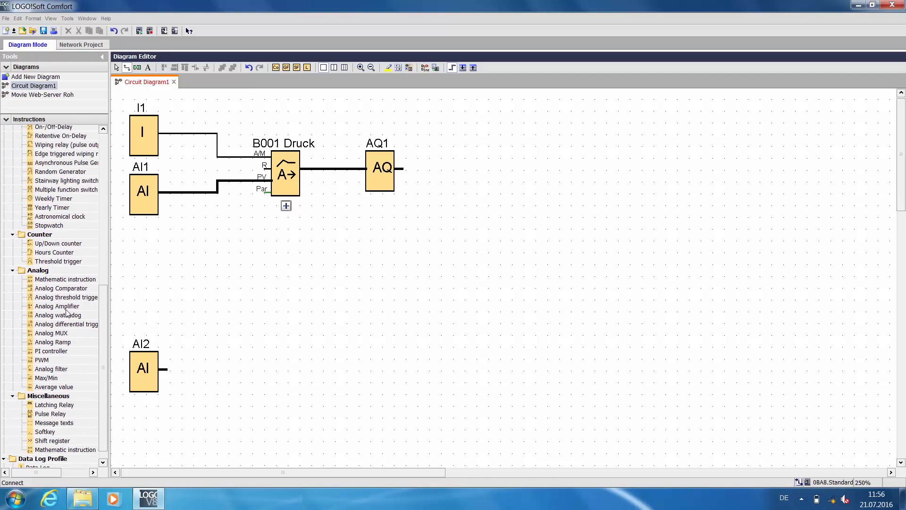
{"action": "left_click", "coordinate": [57, 306]}
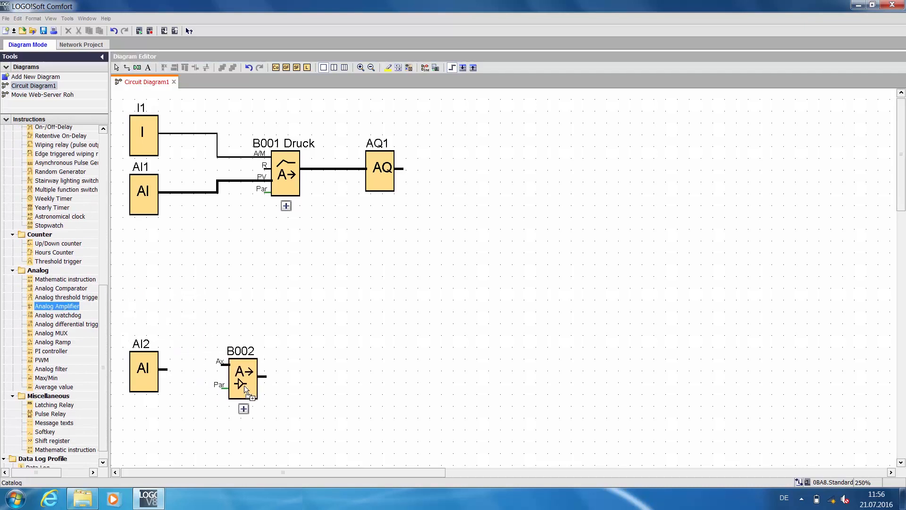
{"action": "left_click_drag", "start_coordinate": [242, 376], "coordinate": [226, 379]}
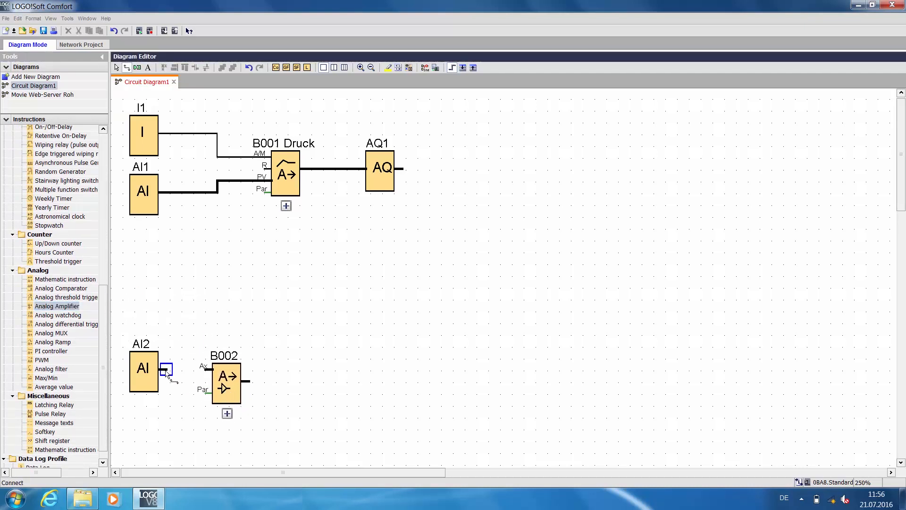
{"action": "left_click_drag", "start_coordinate": [167, 370], "coordinate": [202, 366]}
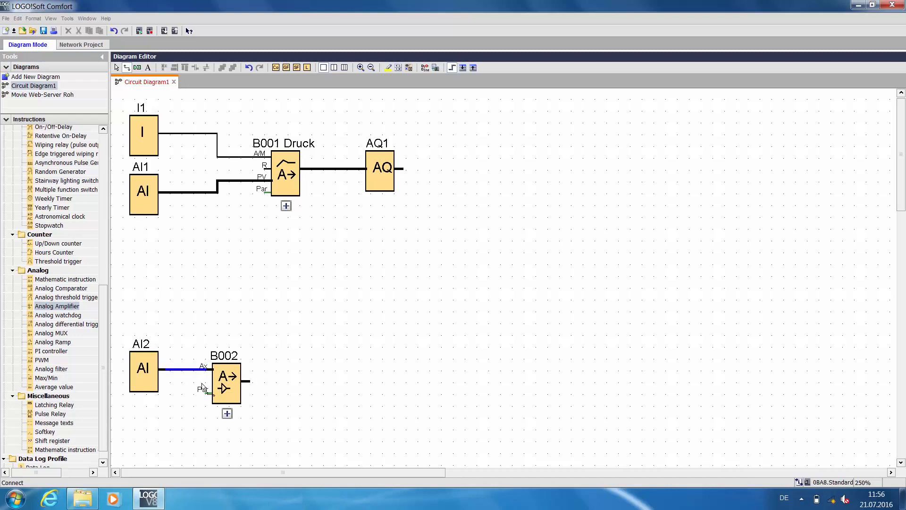
{"action": "double_click", "coordinate": [226, 381]}
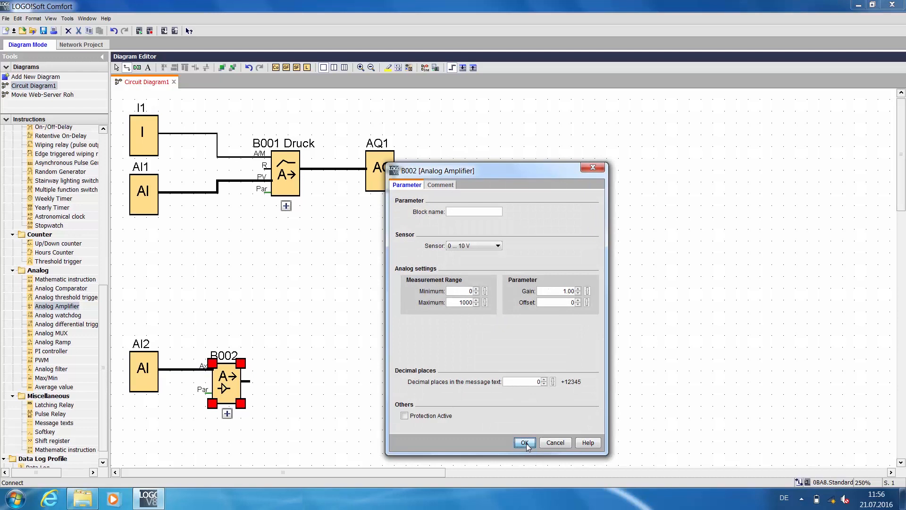
{"action": "left_click", "coordinate": [523, 442]}
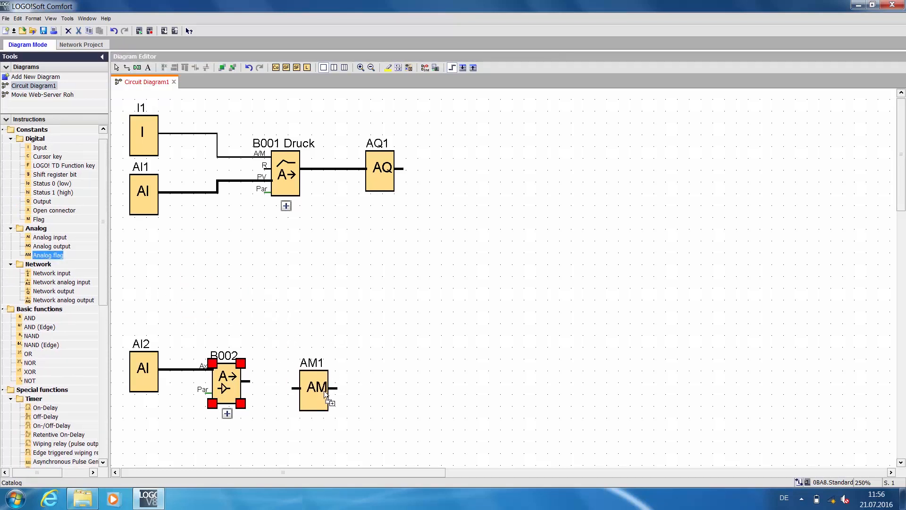
Wire B002's output to AM1 and link B002's Ax value to B001's Mq parameter.
{"action": "left_click_drag", "start_coordinate": [315, 387], "coordinate": [350, 387]}
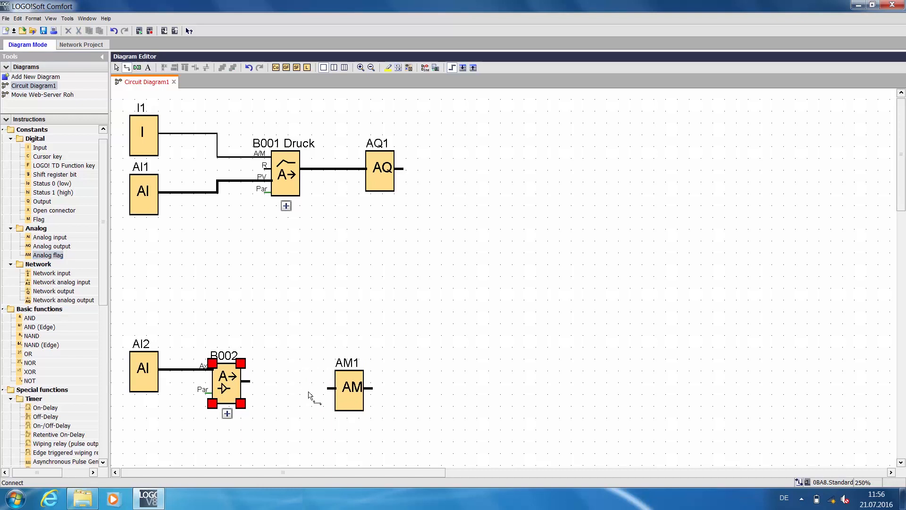
{"action": "left_click_drag", "start_coordinate": [246, 381], "coordinate": [330, 380]}
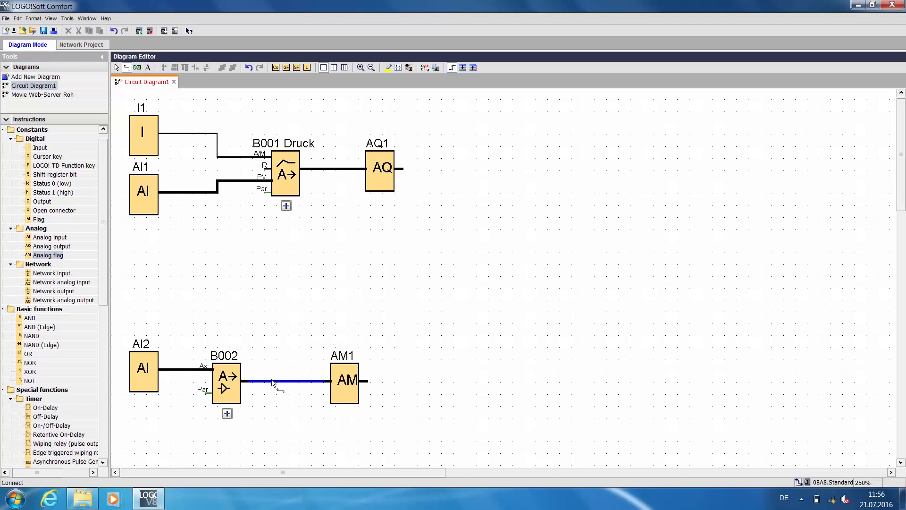
{"action": "mouse_move", "coordinate": [360, 315]}
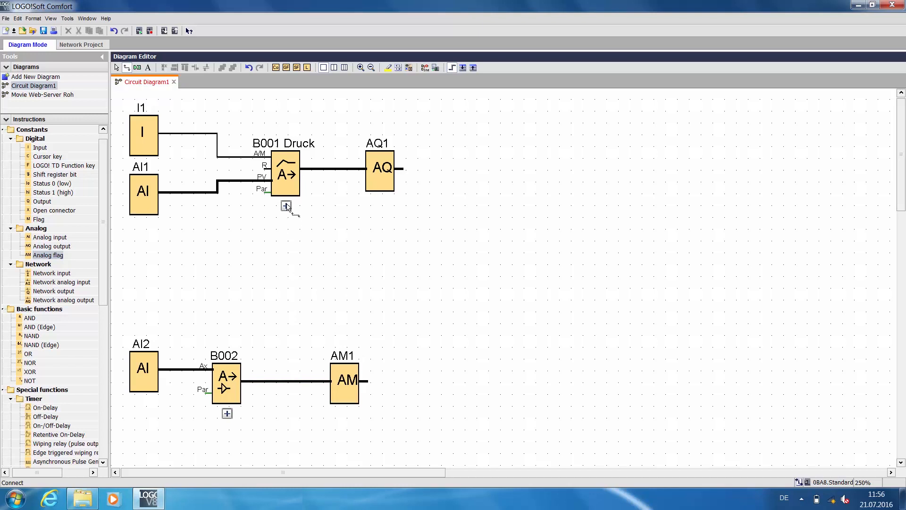
{"action": "left_click", "coordinate": [285, 206]}
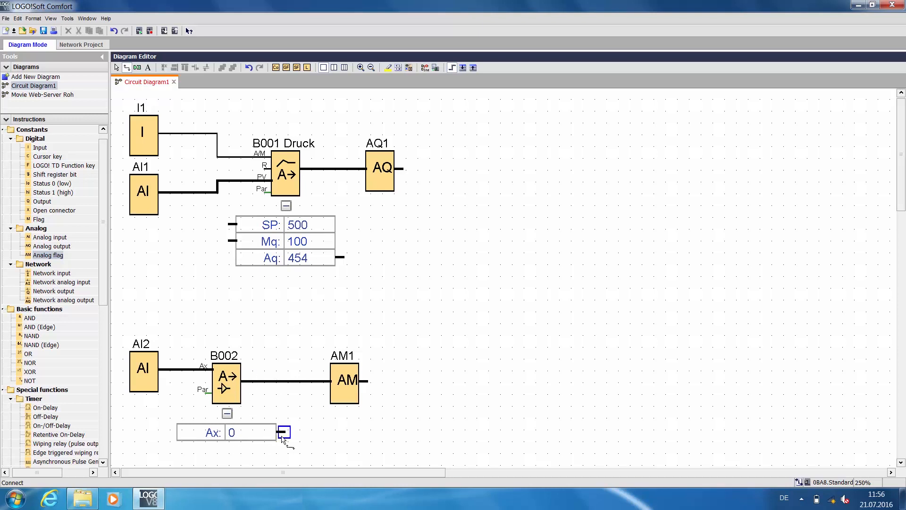
{"action": "left_click_drag", "start_coordinate": [283, 432], "coordinate": [178, 279]}
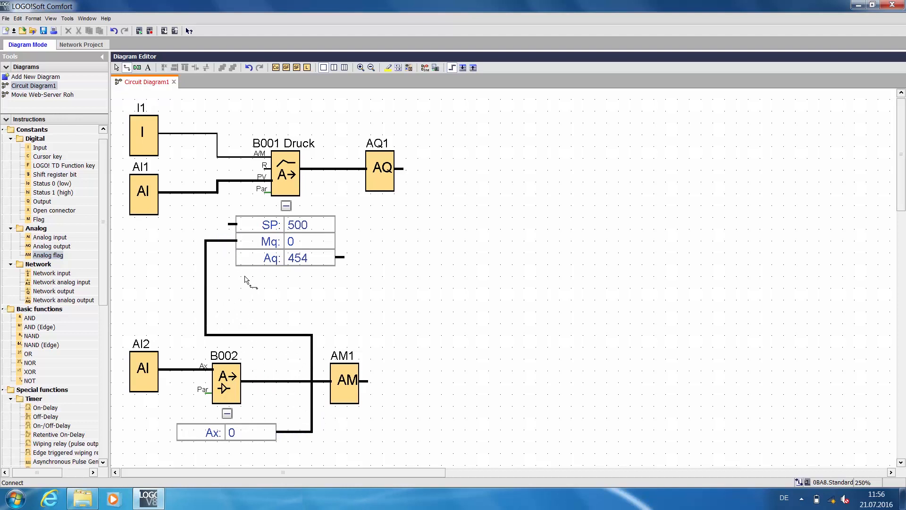
{"action": "mouse_move", "coordinate": [257, 375]}
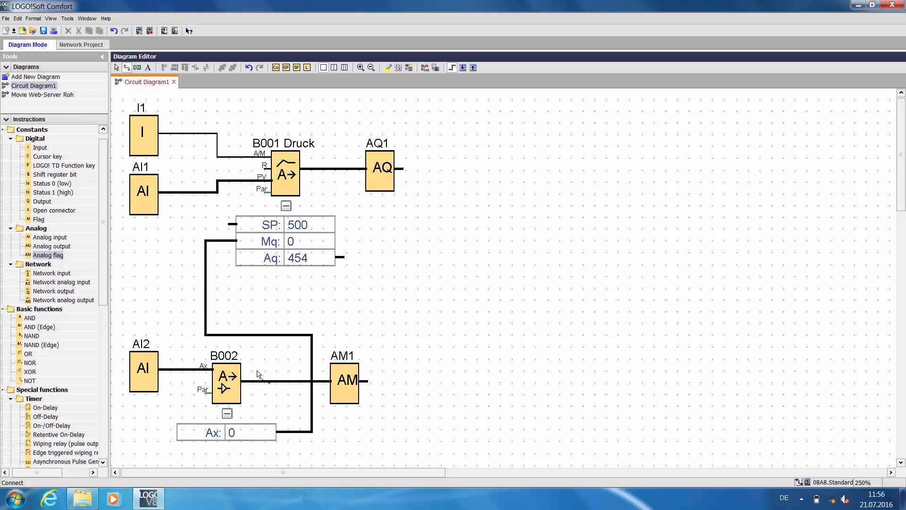
{"action": "mouse_move", "coordinate": [304, 230]}
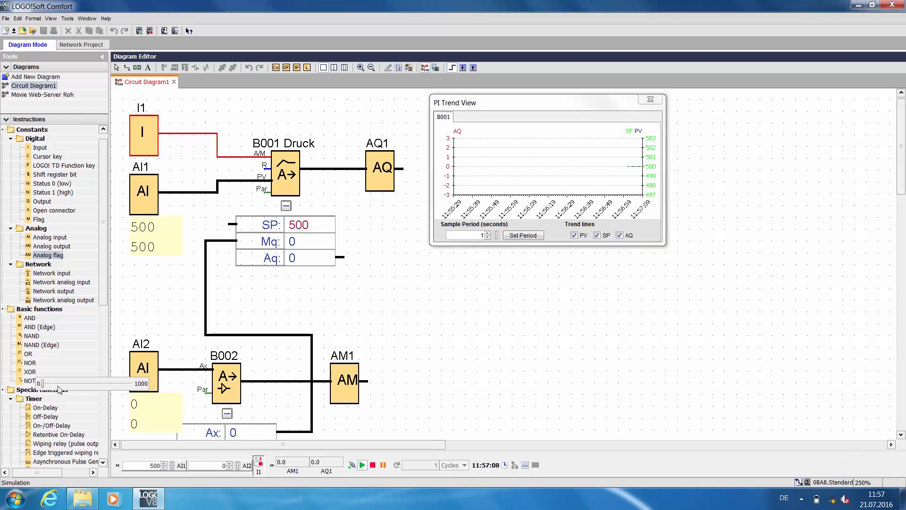
Slide the simulated AI2 input through 442, 168, 484, 826 and back to about 521.
{"action": "left_click_drag", "start_coordinate": [40, 383], "coordinate": [83, 383]}
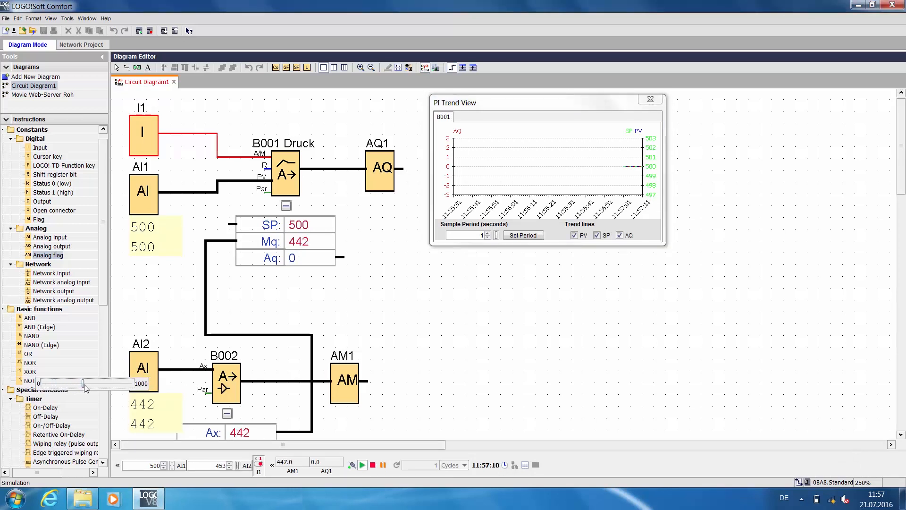
{"action": "left_click_drag", "start_coordinate": [82, 384], "coordinate": [56, 384]}
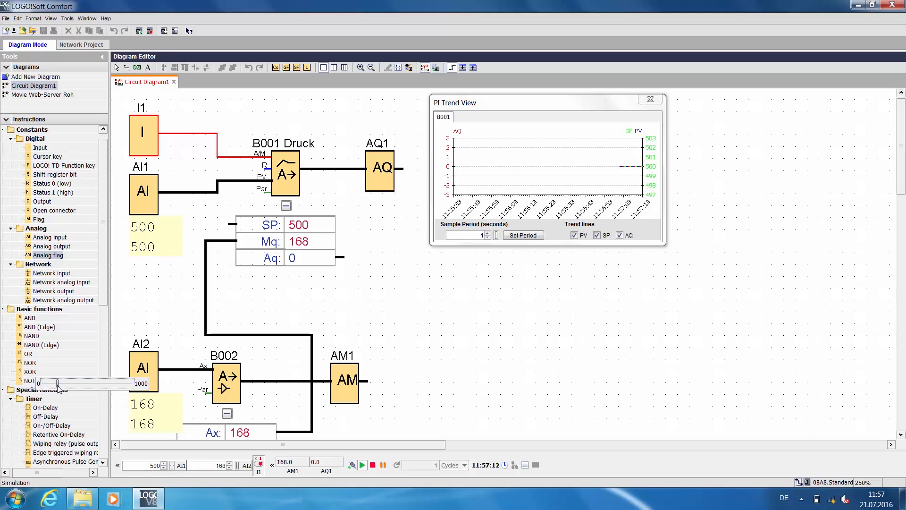
{"action": "left_click_drag", "start_coordinate": [57, 383], "coordinate": [86, 383]}
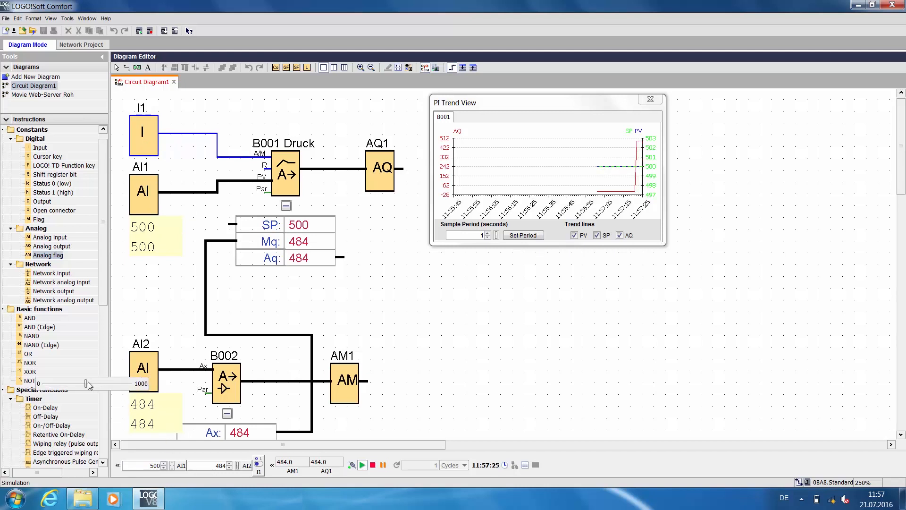
{"action": "left_click_drag", "start_coordinate": [85, 383], "coordinate": [116, 383]}
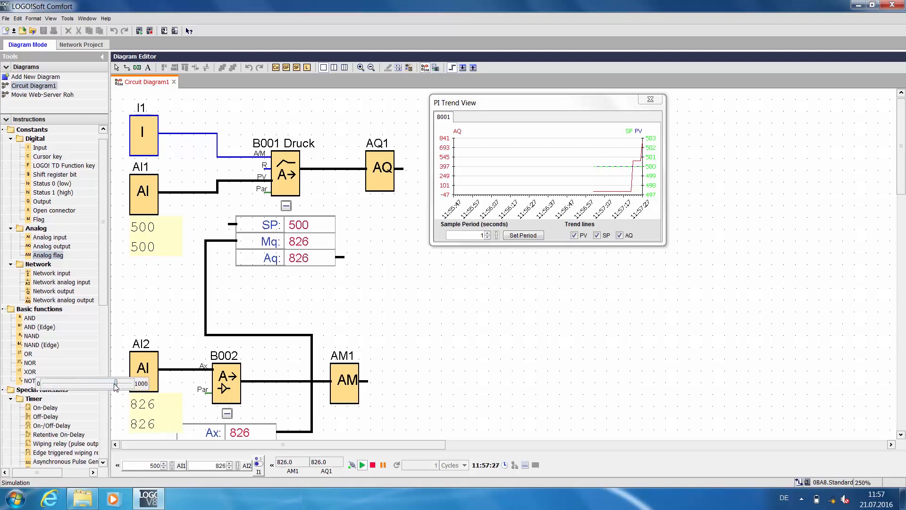
{"action": "left_click_drag", "start_coordinate": [115, 383], "coordinate": [90, 383]}
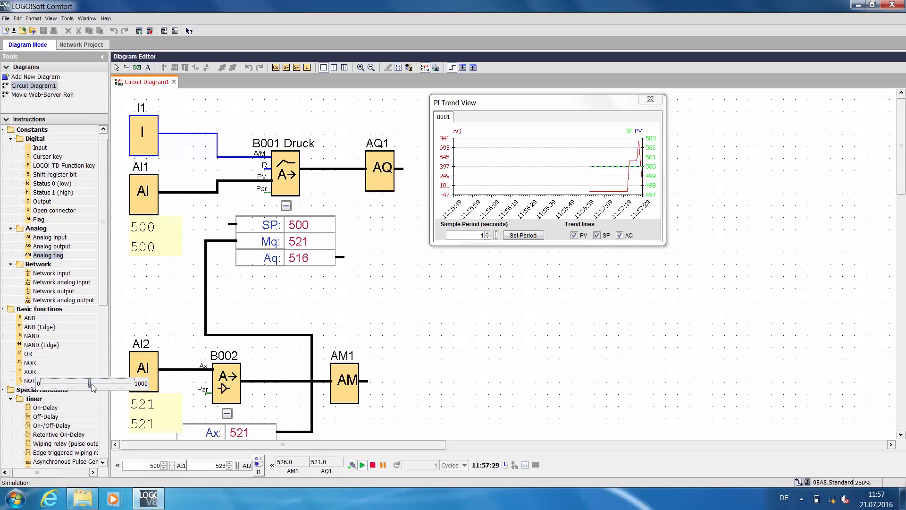